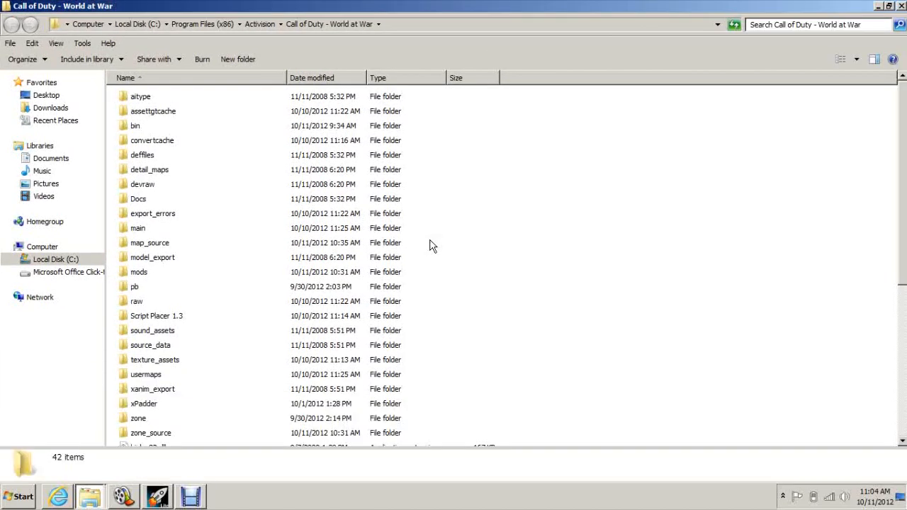
- Open the Downloads folder from Favorites in the navigation pane
{"action": "scroll", "scroll_direction": "down", "scroll_amount": 3}
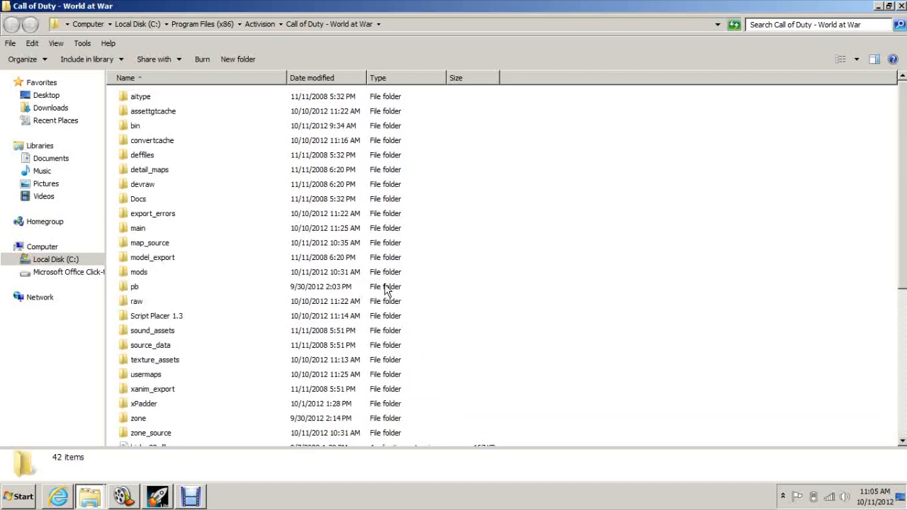
{"action": "mouse_move", "coordinate": [257, 370]}
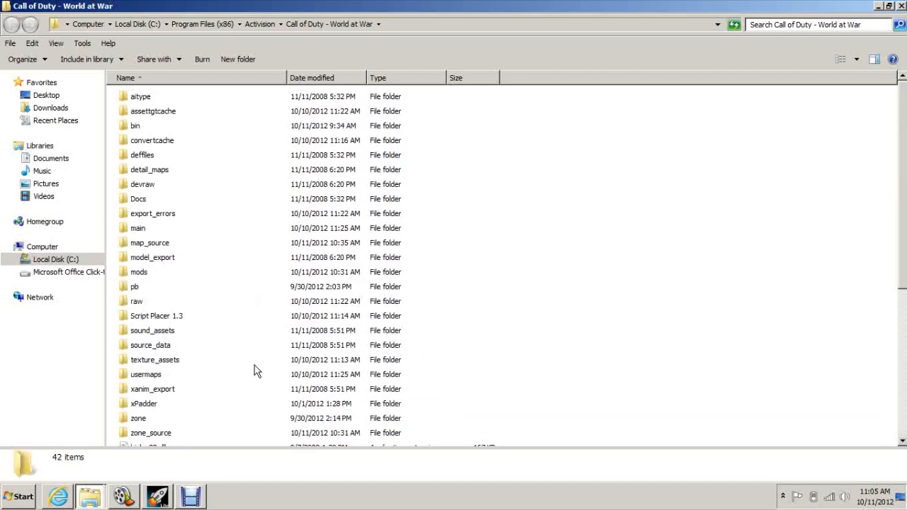
{"action": "scroll", "scroll_direction": "down", "scroll_amount": 3}
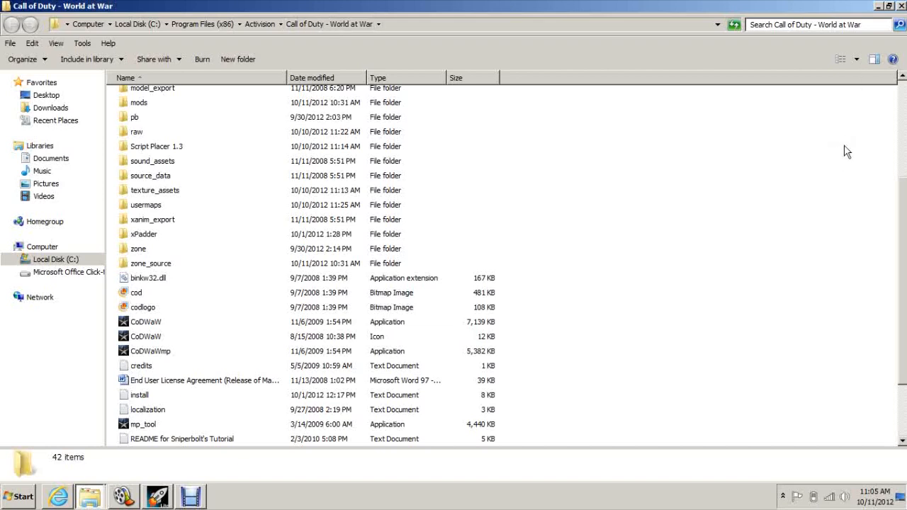
{"action": "mouse_move", "coordinate": [876, 207]}
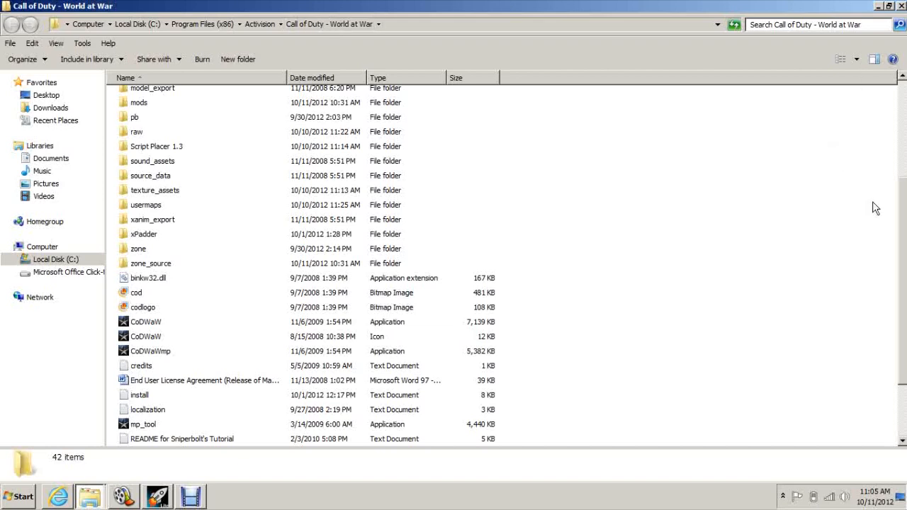
{"action": "mouse_move", "coordinate": [709, 243]}
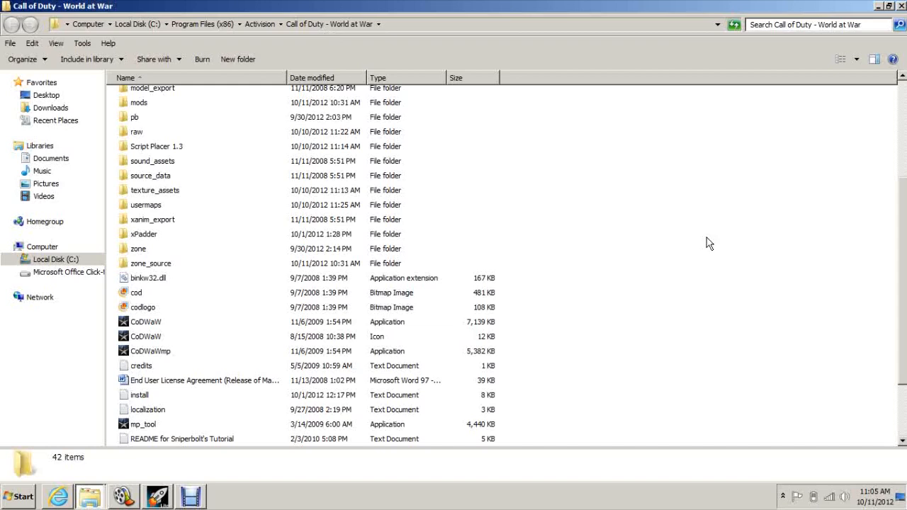
{"action": "mouse_move", "coordinate": [732, 227]}
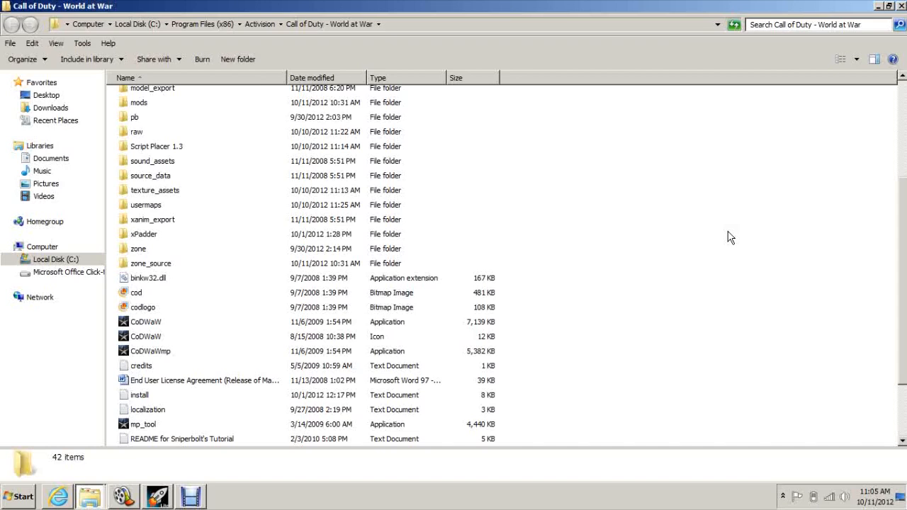
{"action": "mouse_move", "coordinate": [748, 228]}
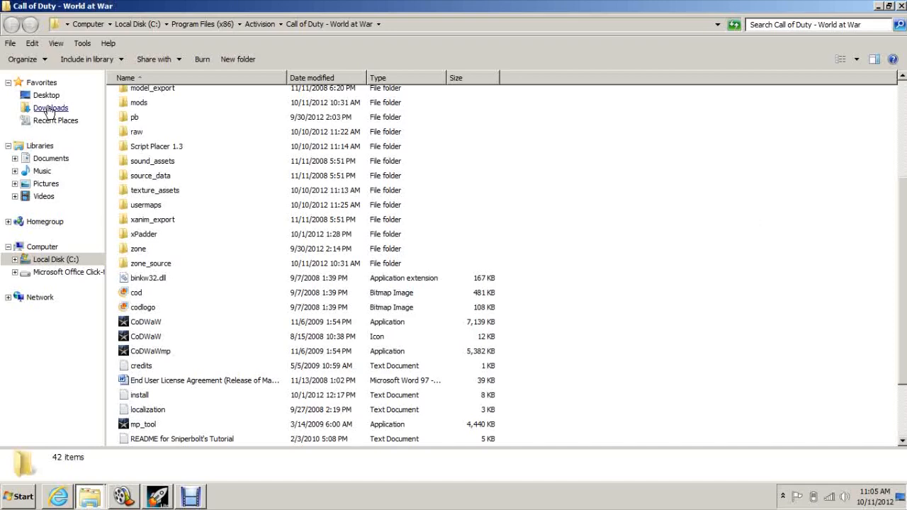
{"action": "left_click", "coordinate": [51, 108]}
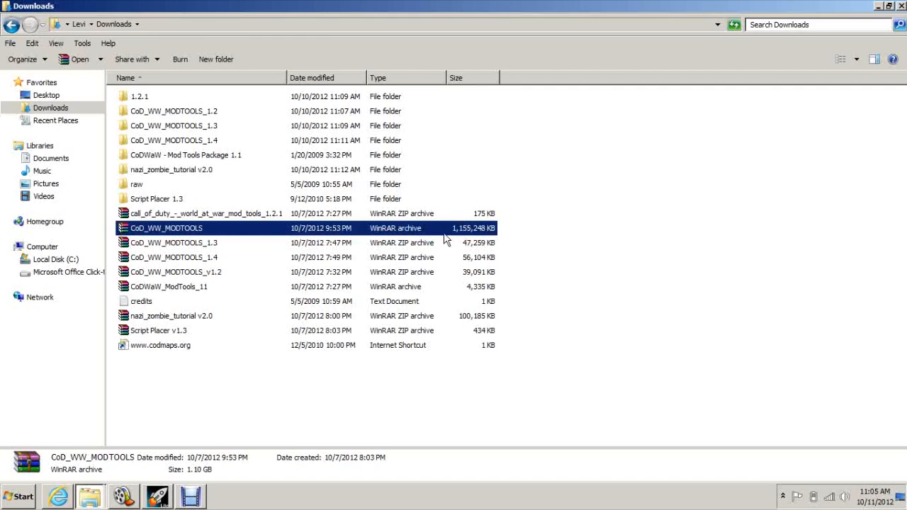
{"action": "mouse_move", "coordinate": [515, 269]}
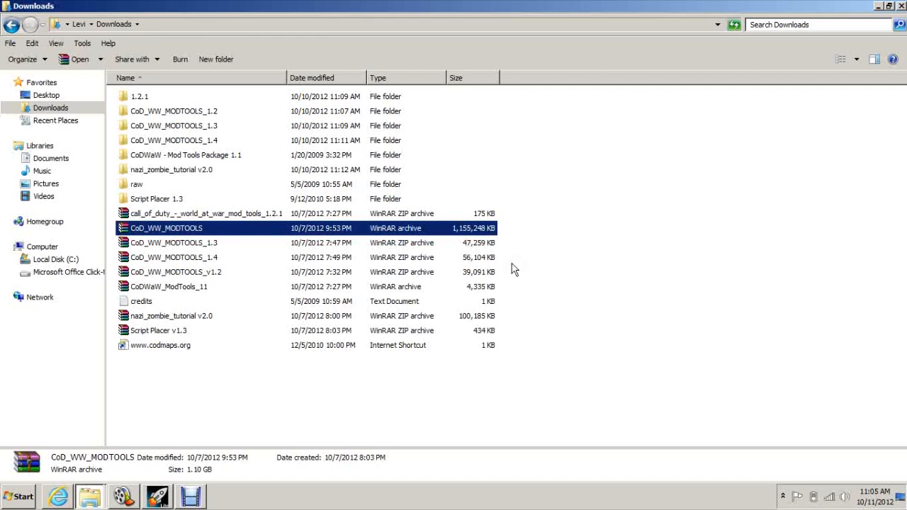
{"action": "mouse_move", "coordinate": [666, 239]}
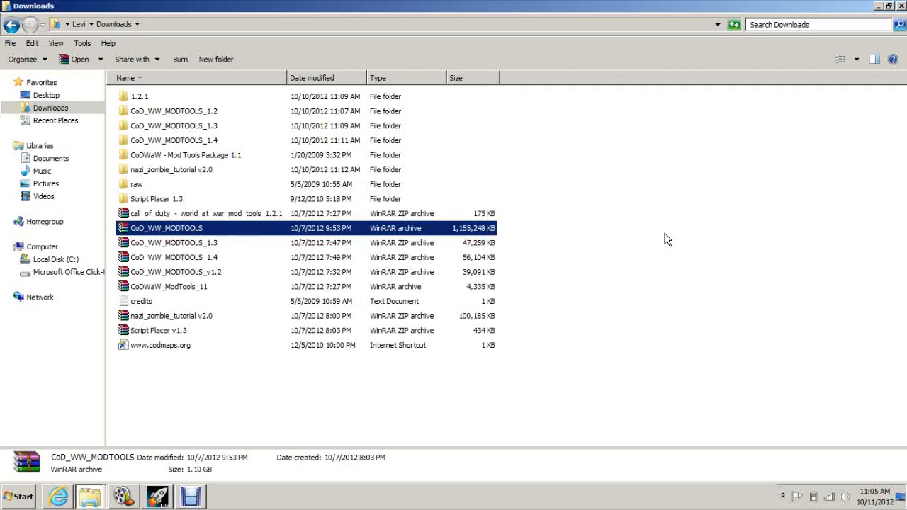
{"action": "mouse_move", "coordinate": [573, 243]}
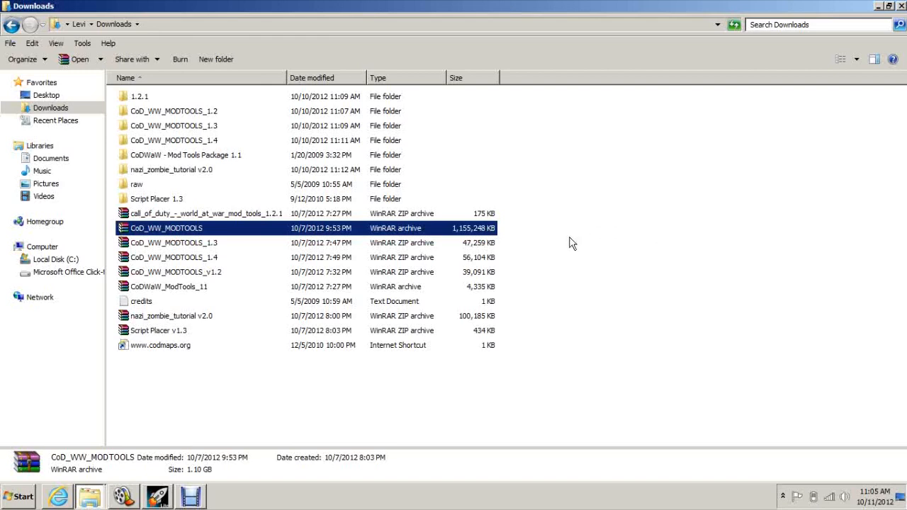
{"action": "mouse_move", "coordinate": [675, 268]}
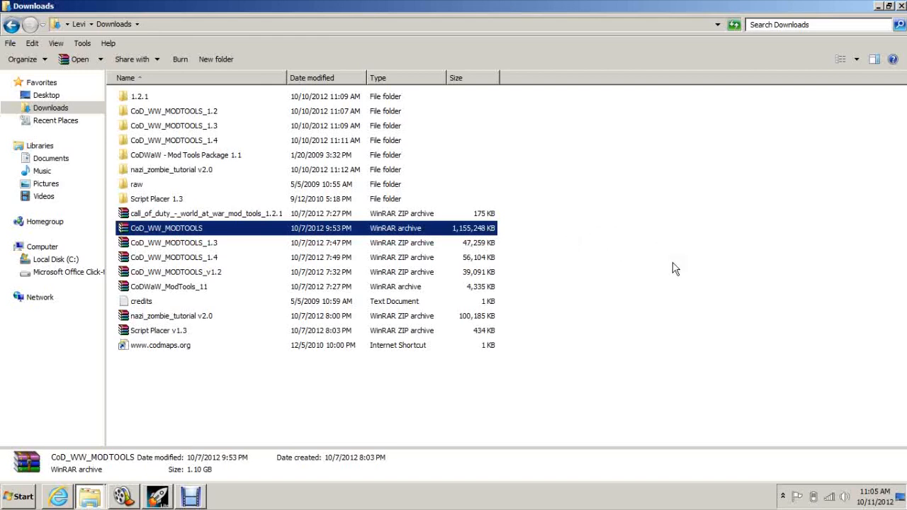
{"action": "mouse_move", "coordinate": [701, 277]}
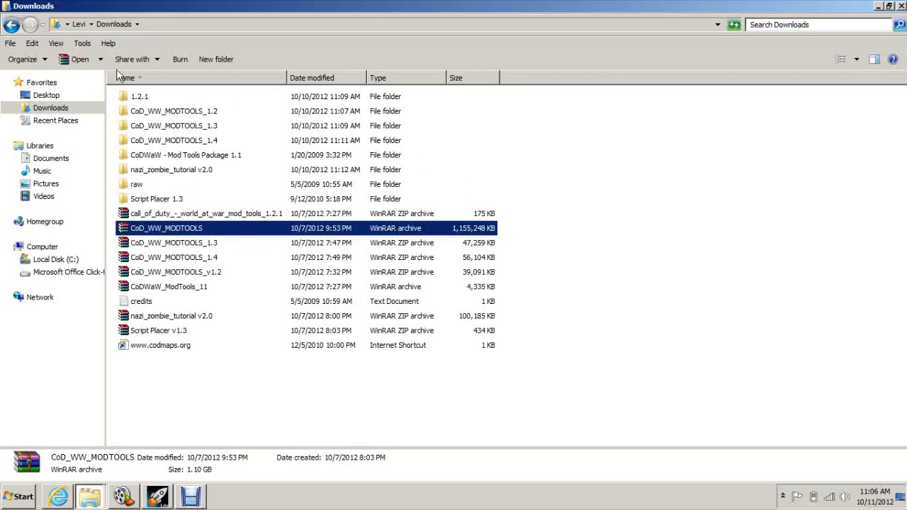
{"action": "mouse_move", "coordinate": [460, 271]}
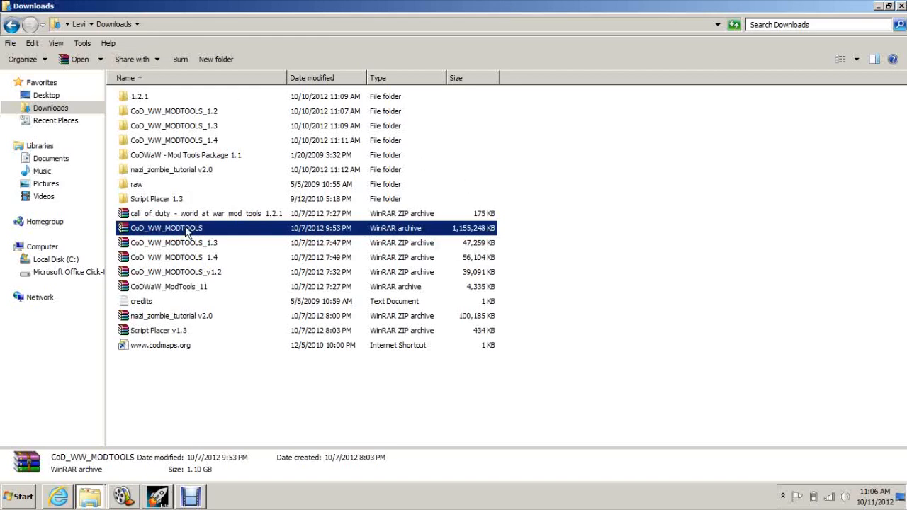
{"action": "mouse_move", "coordinate": [199, 287]}
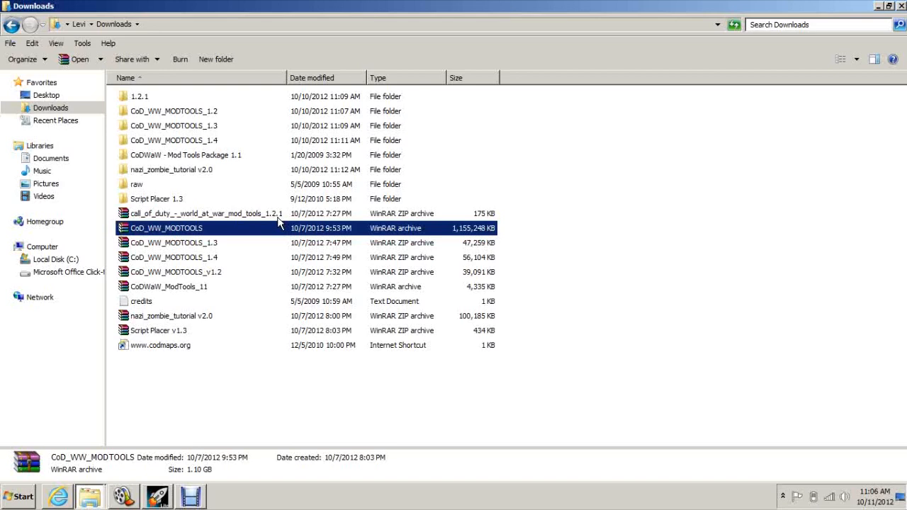
{"action": "mouse_move", "coordinate": [151, 125]}
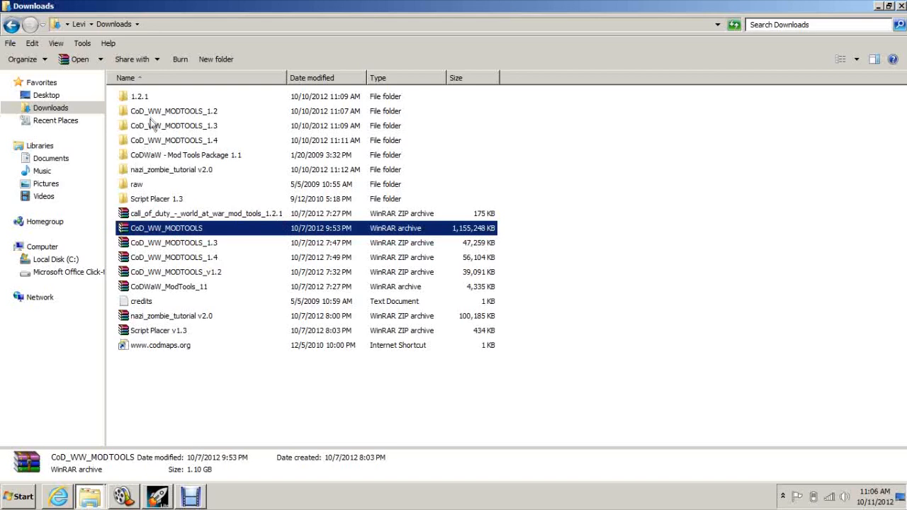
{"action": "mouse_move", "coordinate": [177, 113]}
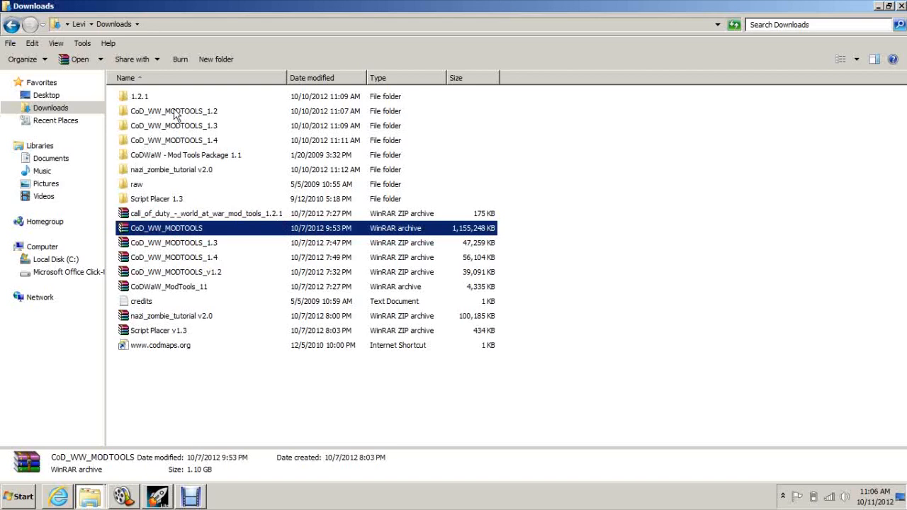
{"action": "double_click", "coordinate": [174, 110]}
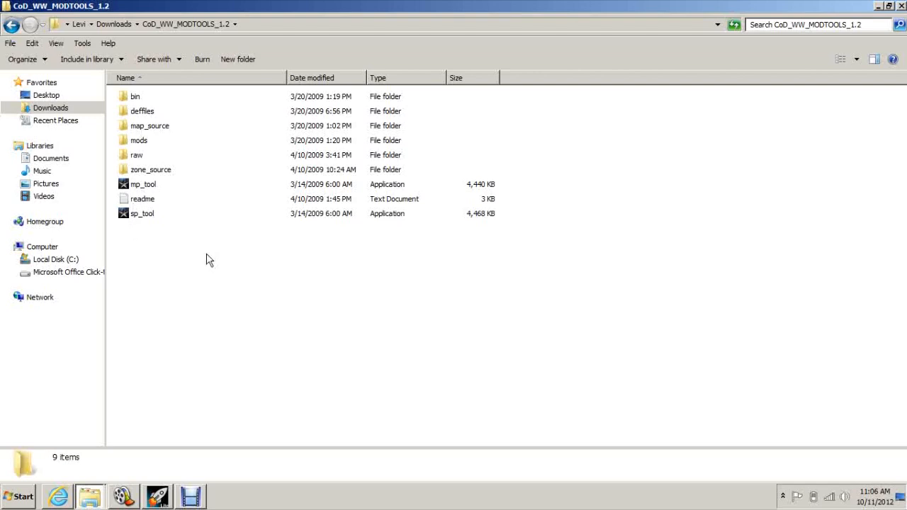
{"action": "left_click", "coordinate": [12, 24]}
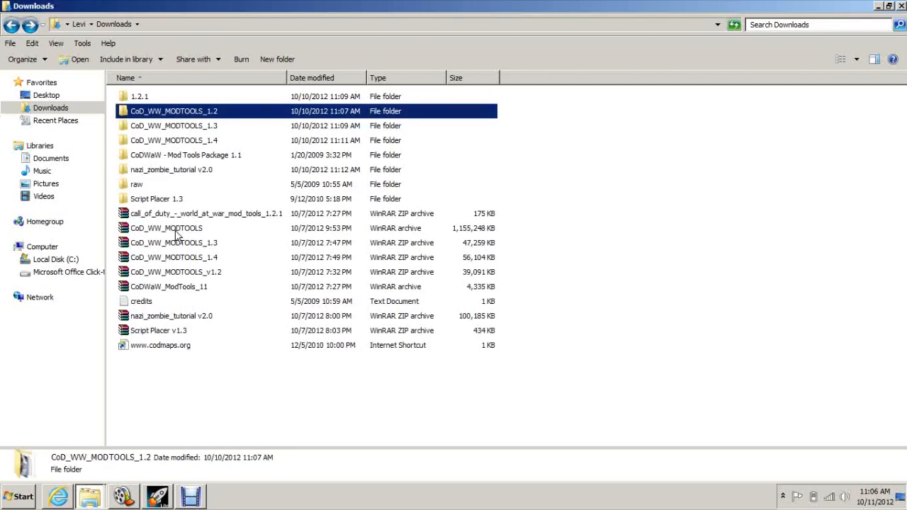
{"action": "double_click", "coordinate": [174, 110]}
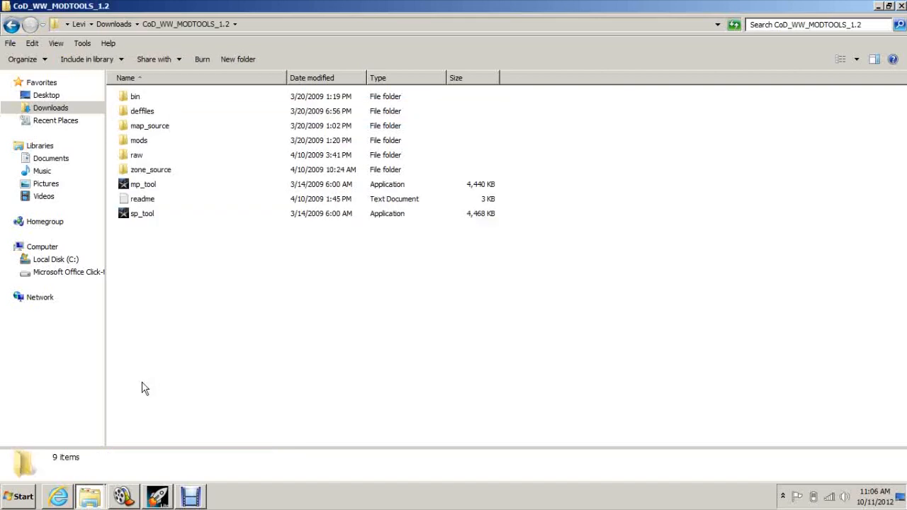
{"action": "mouse_move", "coordinate": [138, 307]}
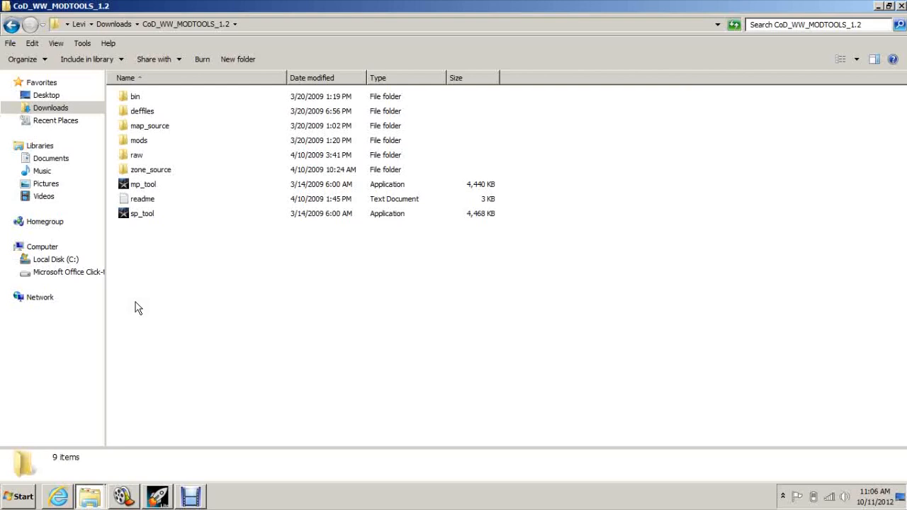
{"action": "mouse_move", "coordinate": [186, 199]}
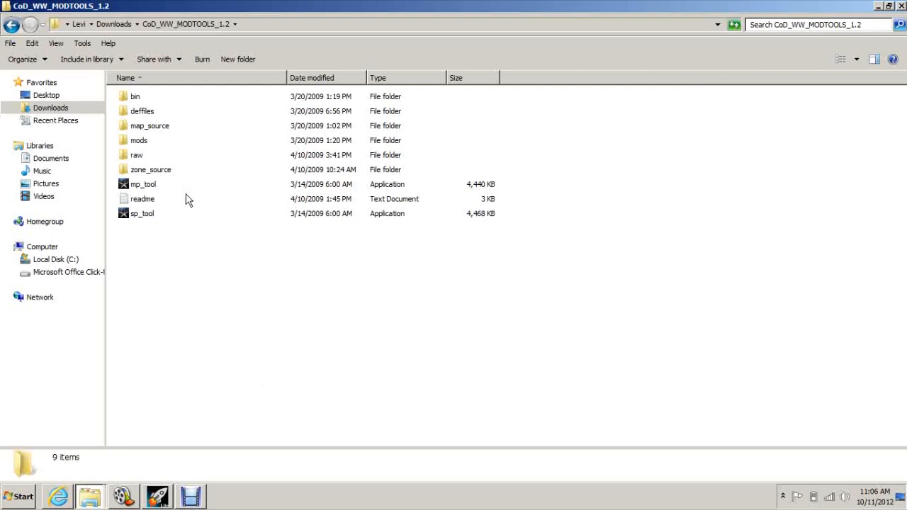
{"action": "left_click", "coordinate": [12, 24]}
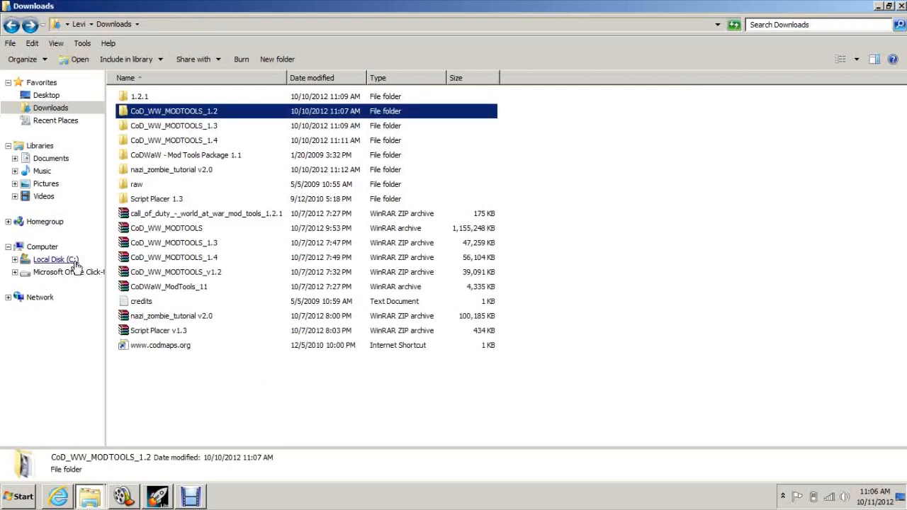
{"action": "left_click", "coordinate": [55, 259]}
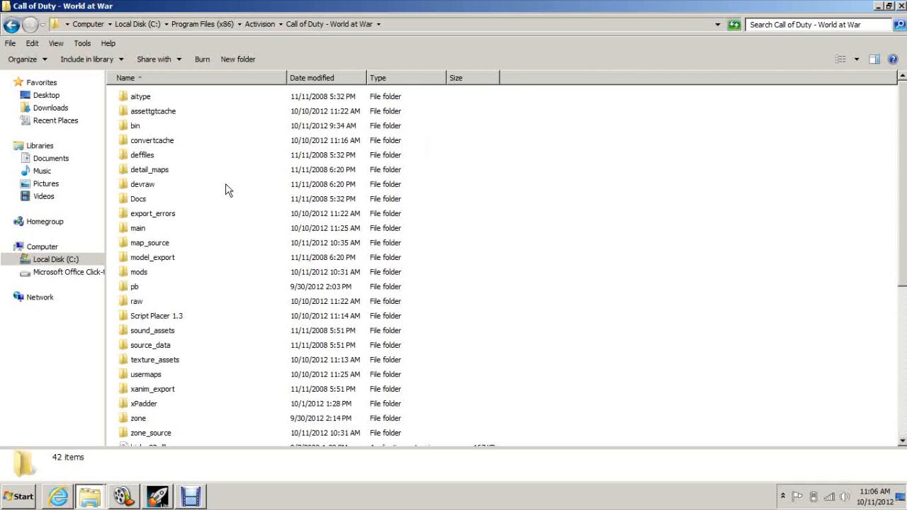
{"action": "left_click", "coordinate": [138, 198]}
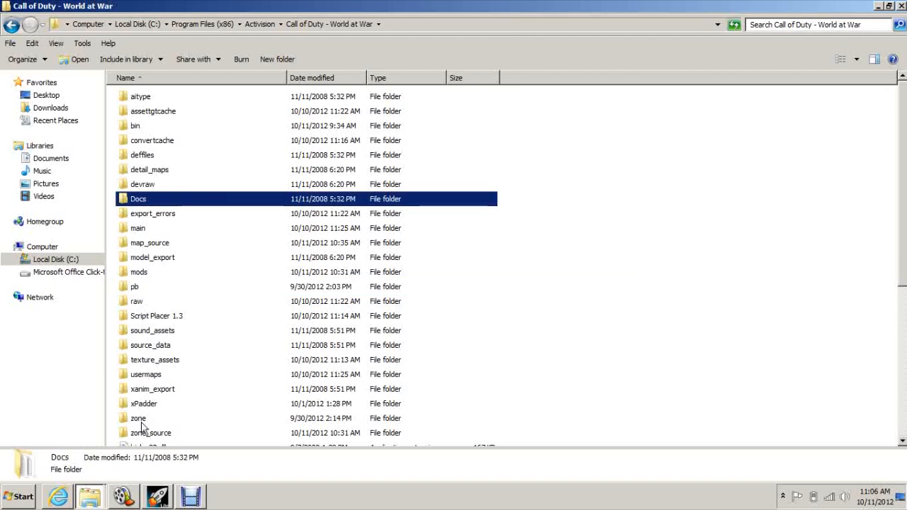
{"action": "left_click", "coordinate": [138, 418]}
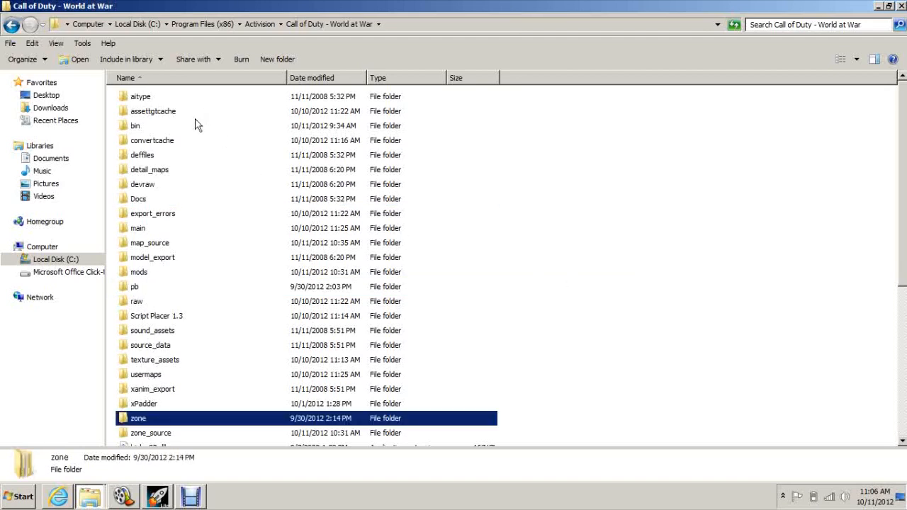
{"action": "left_click", "coordinate": [169, 367]}
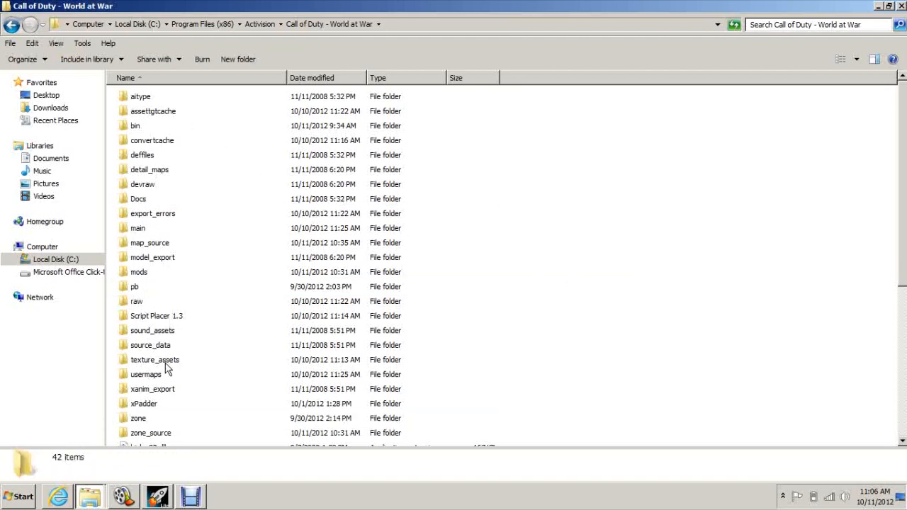
{"action": "left_click", "coordinate": [12, 24]}
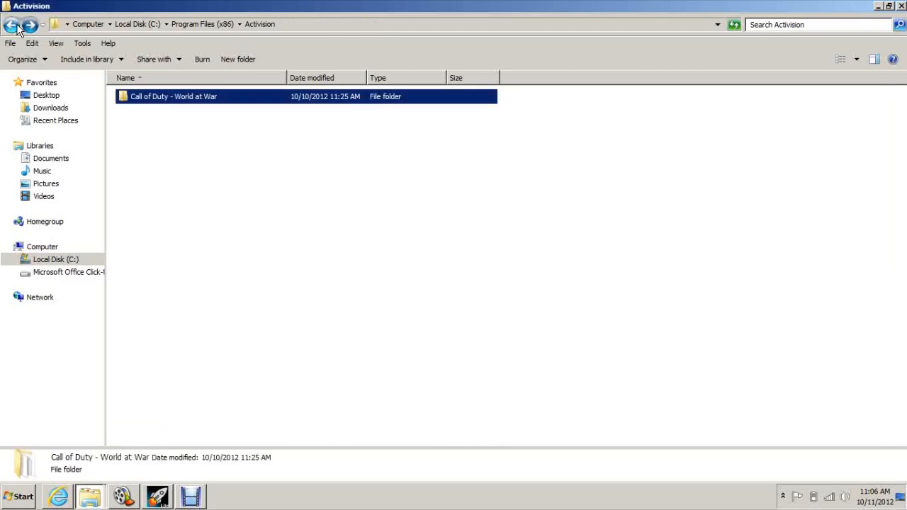
{"action": "left_click", "coordinate": [12, 24]}
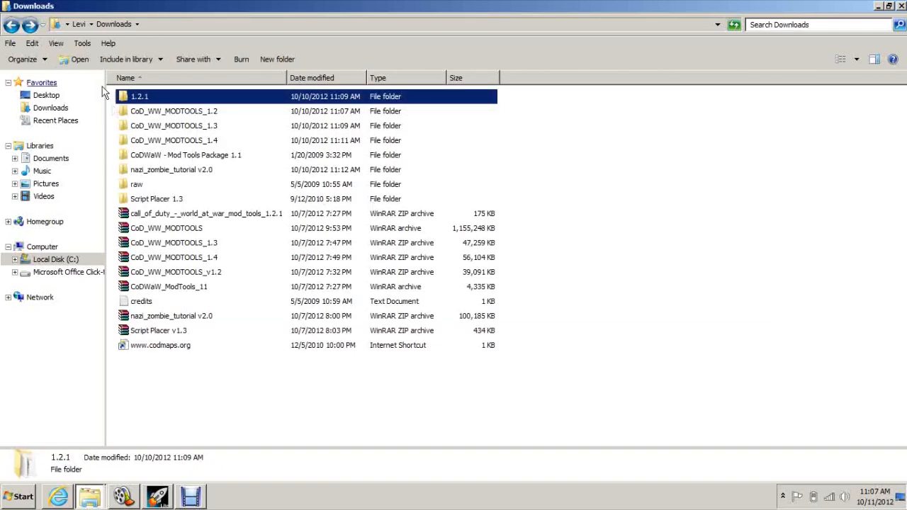
- Look inside the CoD_WW_MODTOOLS_1.2 and CoD_WW_MODTOOLS_1.3 folders in Downloads
{"action": "left_click", "coordinate": [174, 110]}
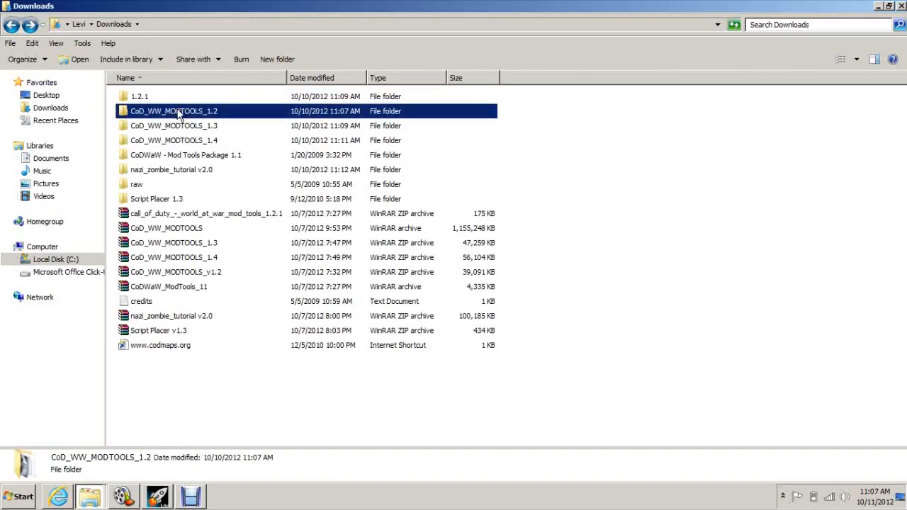
{"action": "double_click", "coordinate": [173, 110]}
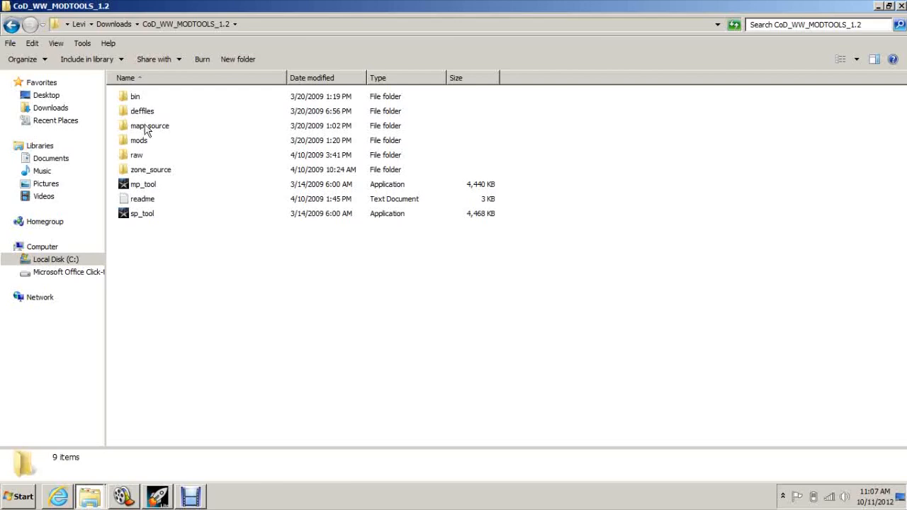
{"action": "left_click", "coordinate": [12, 24]}
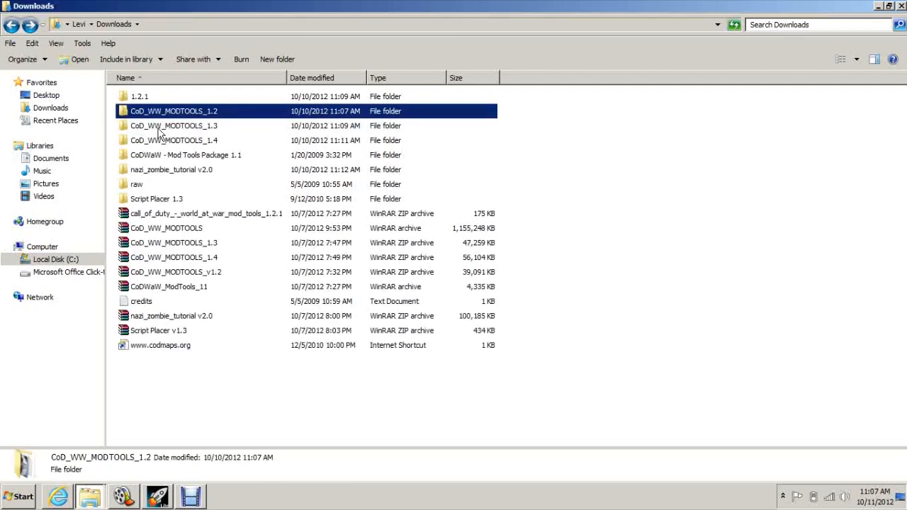
{"action": "left_click", "coordinate": [174, 126]}
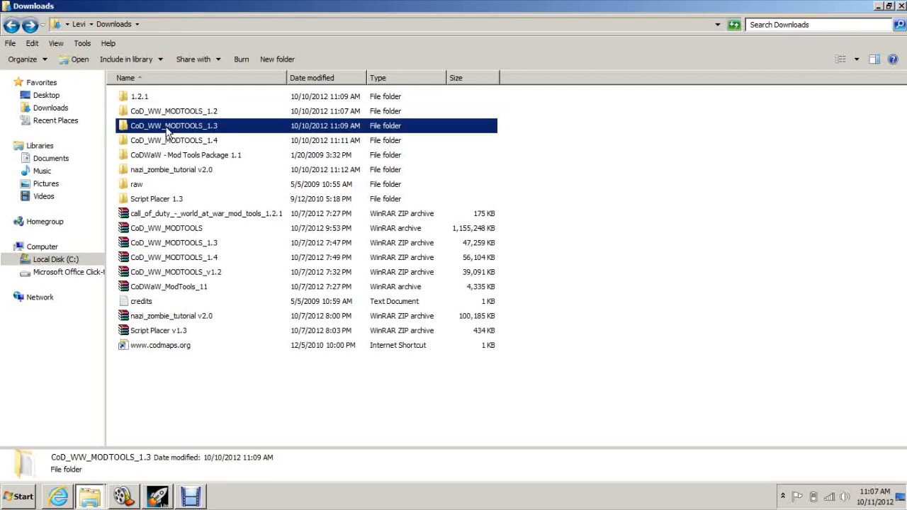
{"action": "double_click", "coordinate": [174, 126]}
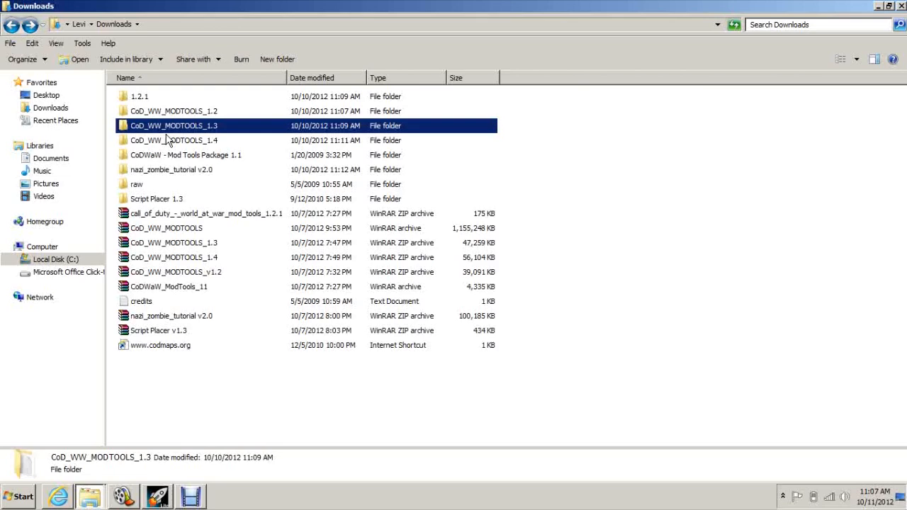
{"action": "right_click", "coordinate": [173, 125]}
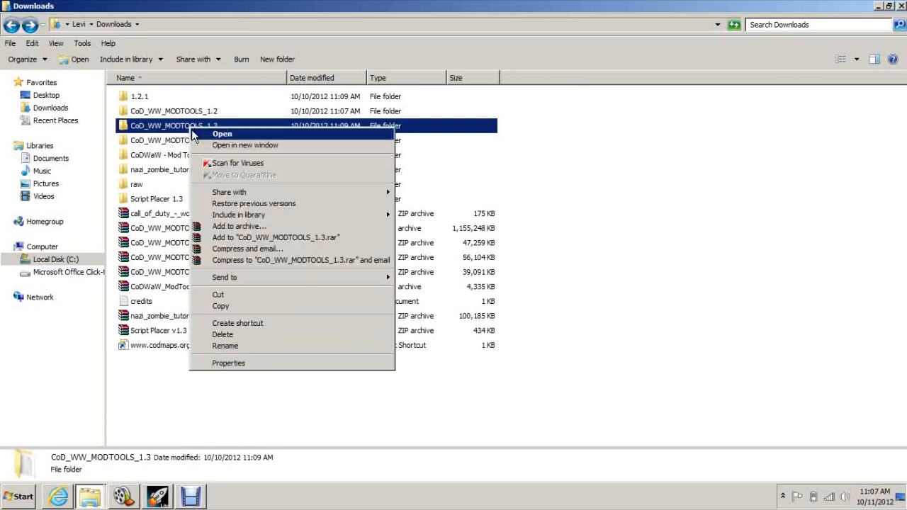
- Navigate to C:\Program Files (x86)\Activision\Call of Duty - World at War
{"action": "left_click", "coordinate": [55, 258]}
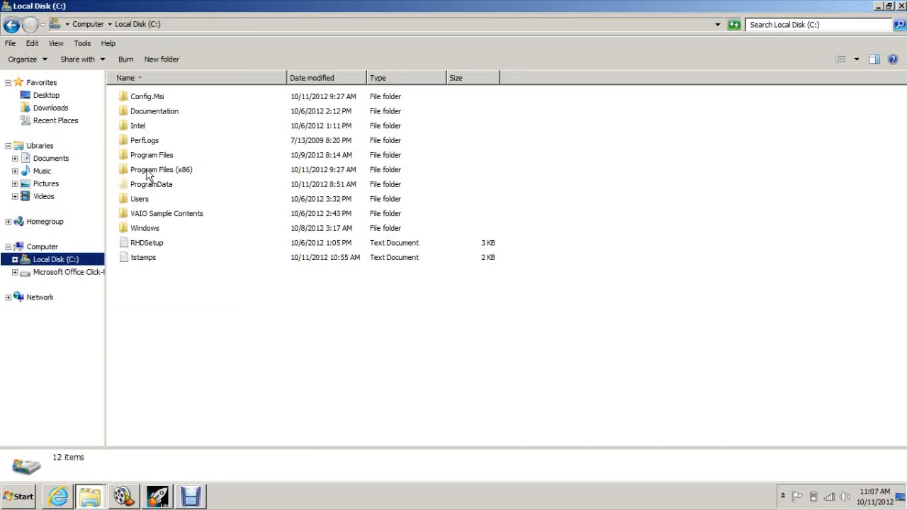
{"action": "double_click", "coordinate": [161, 169]}
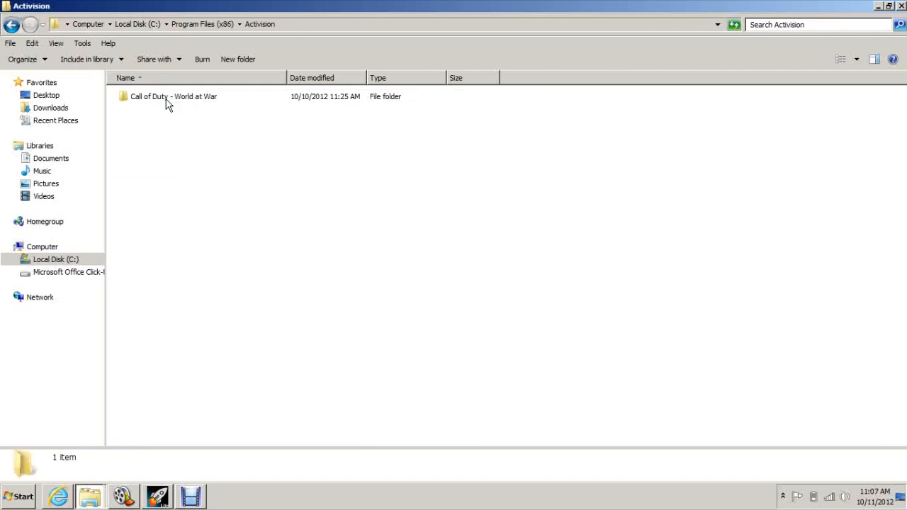
{"action": "double_click", "coordinate": [174, 96]}
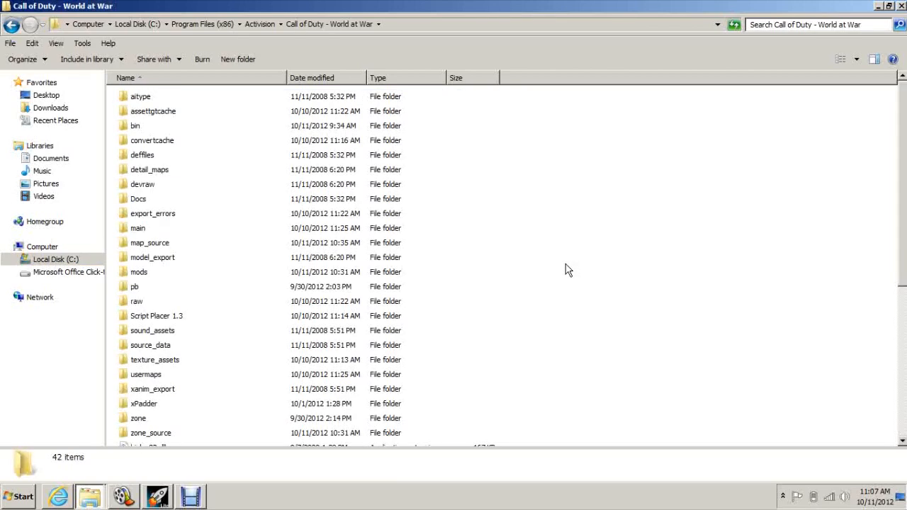
{"action": "mouse_move", "coordinate": [455, 38]}
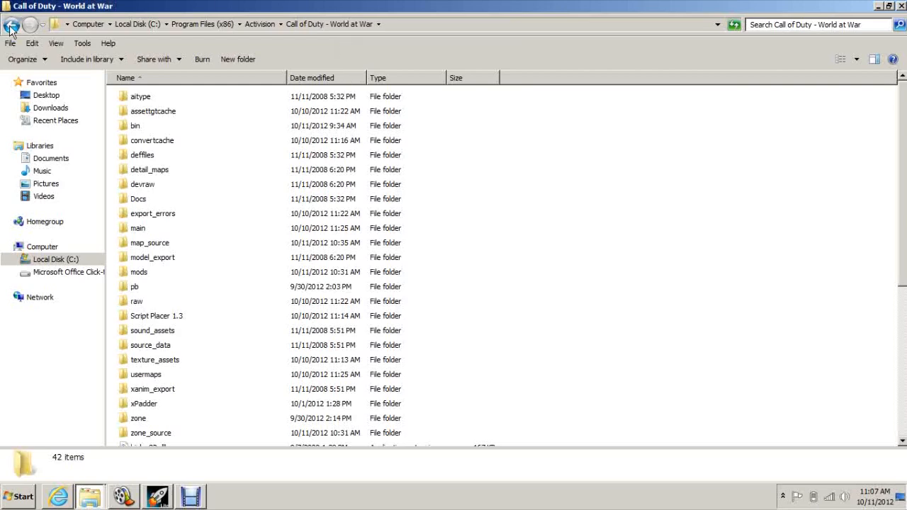
- Check the nazi_zombie_tutorial v2.0 and Script Placer v1.3 archives, then return to the game folder
{"action": "left_click", "coordinate": [11, 24]}
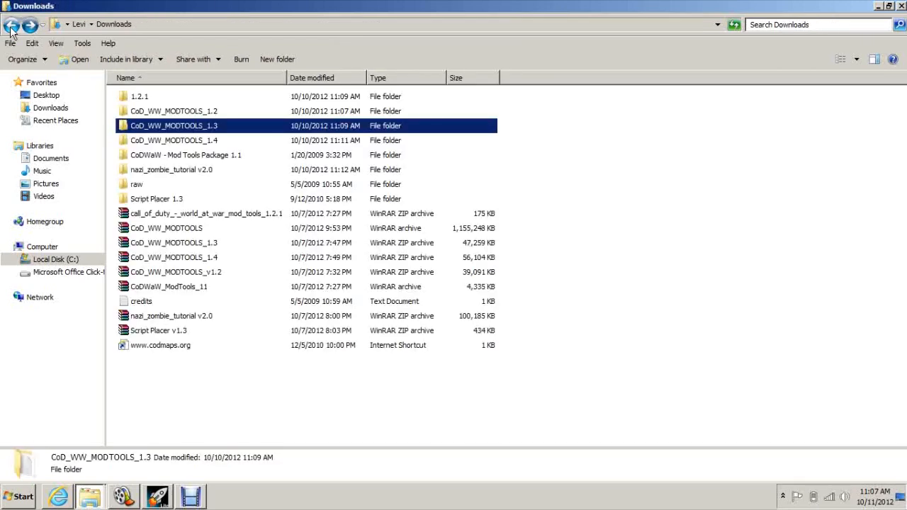
{"action": "mouse_move", "coordinate": [184, 255]}
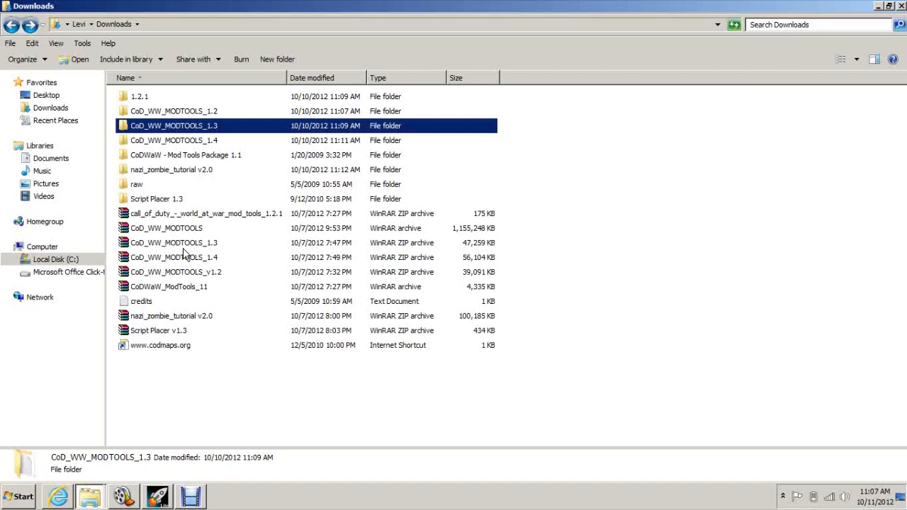
{"action": "mouse_move", "coordinate": [214, 298]}
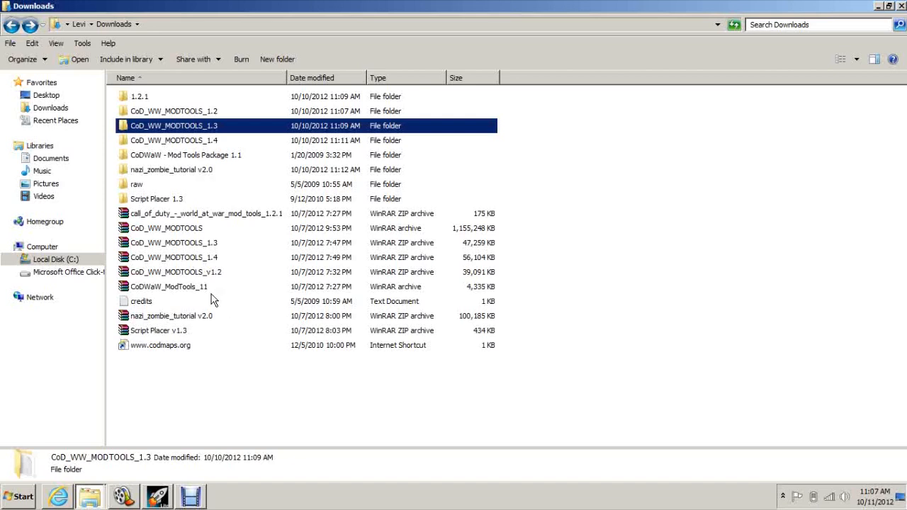
{"action": "mouse_move", "coordinate": [234, 266]}
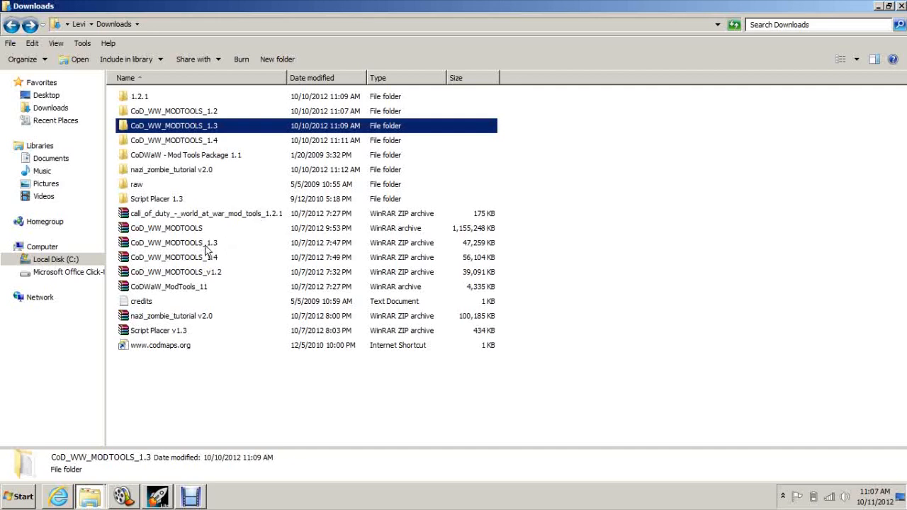
{"action": "mouse_move", "coordinate": [158, 303]}
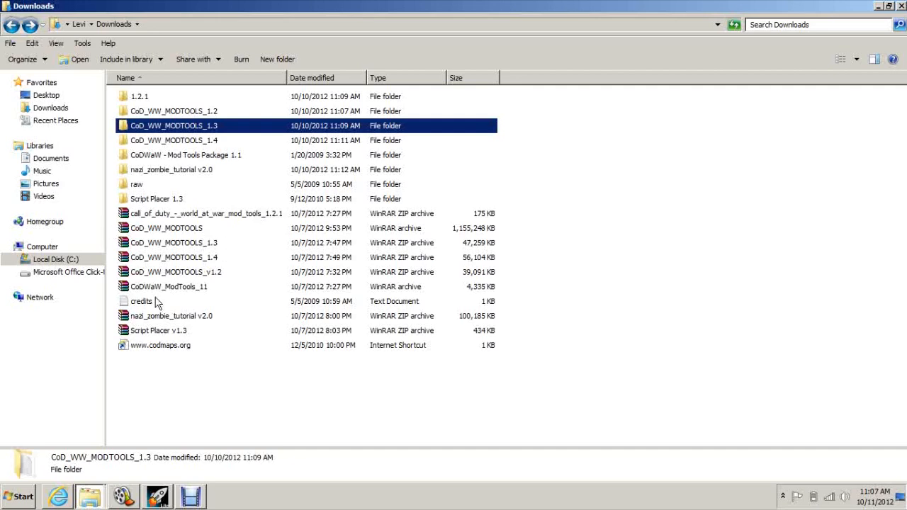
{"action": "left_click", "coordinate": [171, 316]}
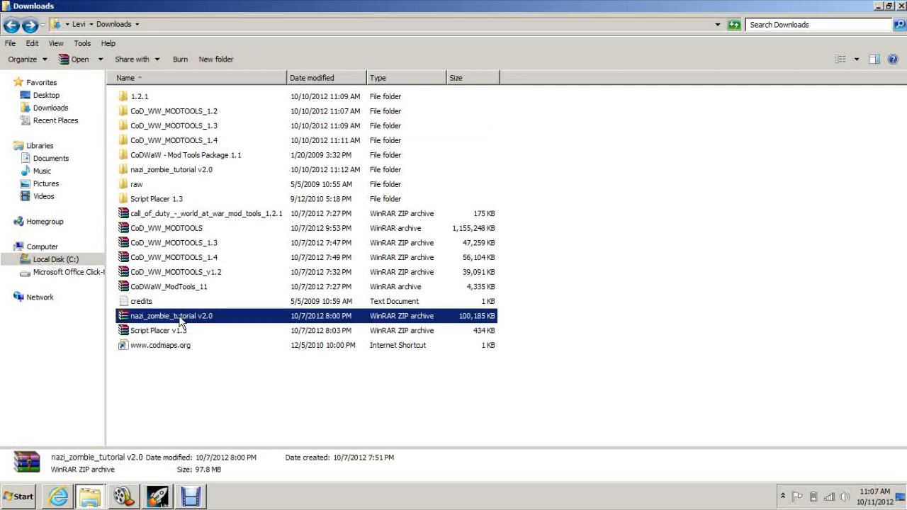
{"action": "mouse_move", "coordinate": [208, 272]}
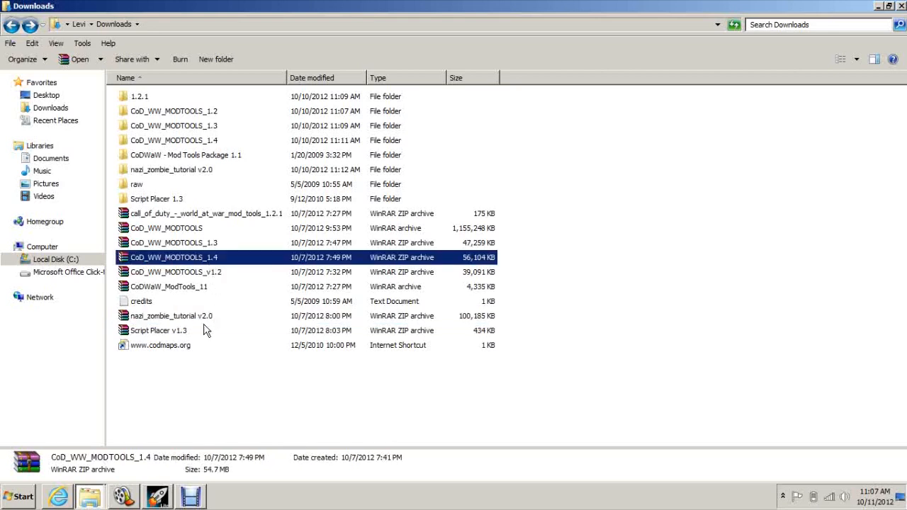
{"action": "left_click", "coordinate": [171, 316]}
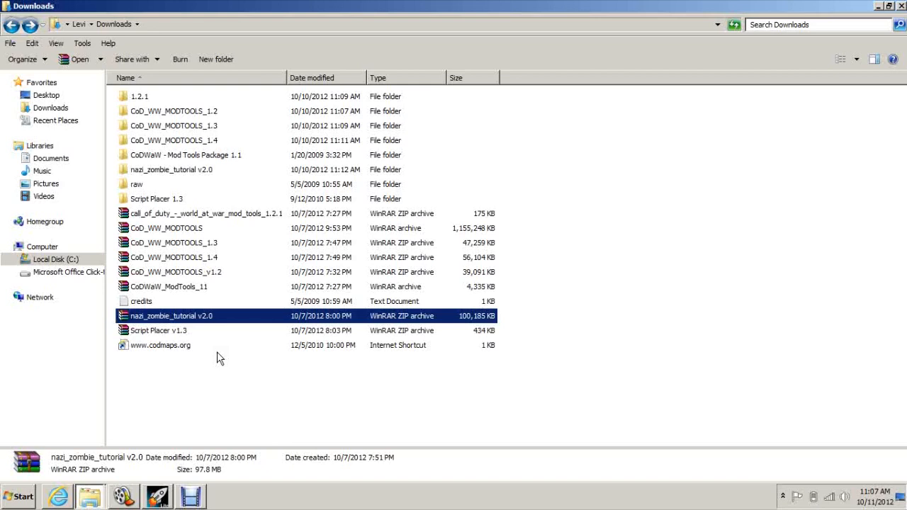
{"action": "left_click", "coordinate": [158, 330]}
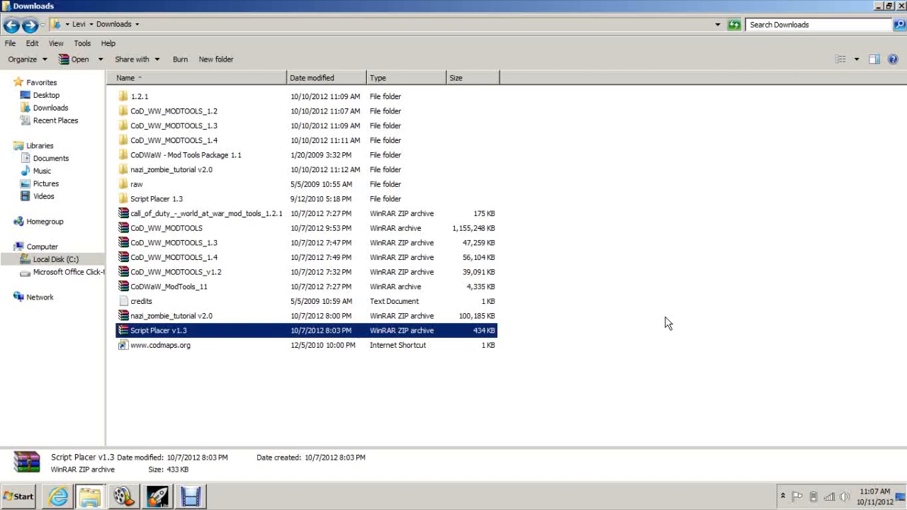
{"action": "left_click", "coordinate": [228, 317]}
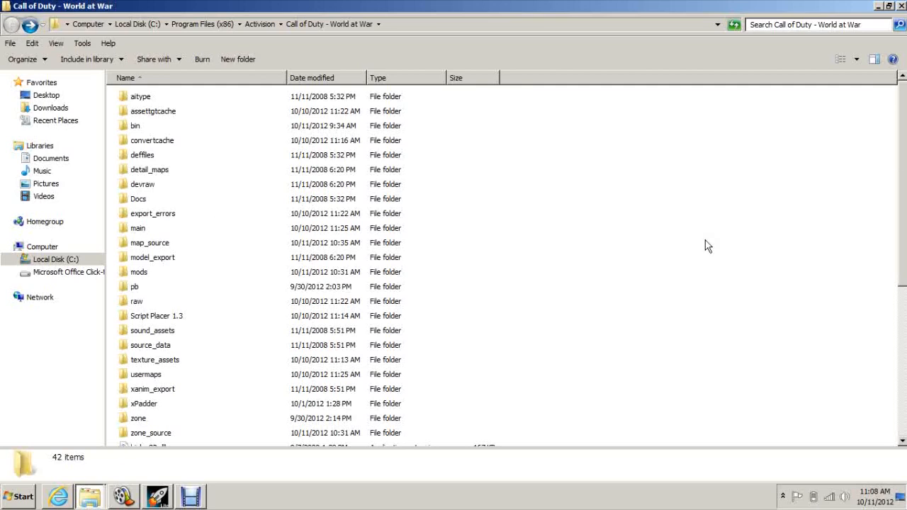
{"action": "mouse_move", "coordinate": [399, 116]}
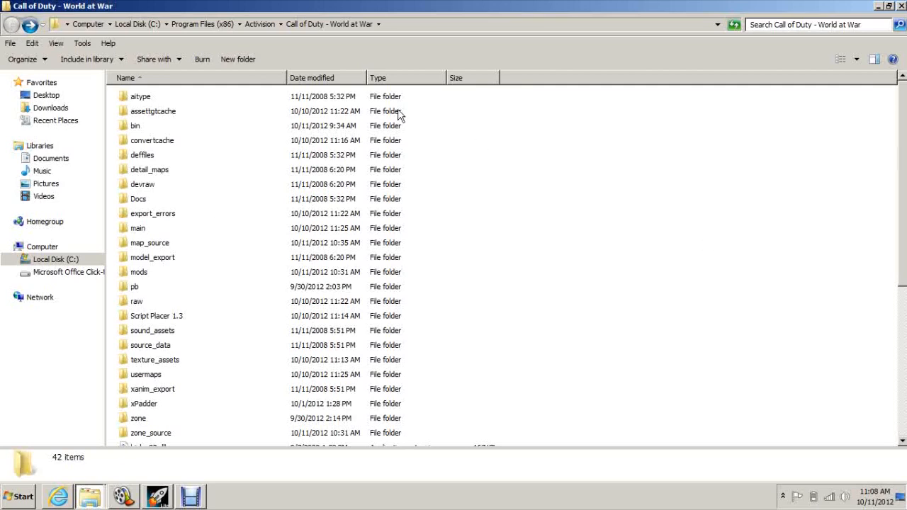
- Open the game's bin folder and select ShaderCompiler at the bottom of the list
{"action": "double_click", "coordinate": [135, 125]}
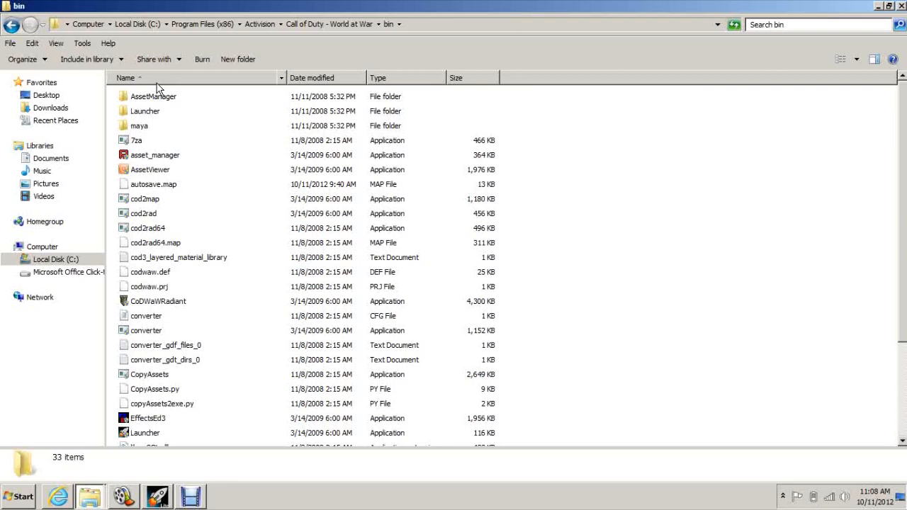
{"action": "scroll", "scroll_direction": "down", "scroll_amount": 3}
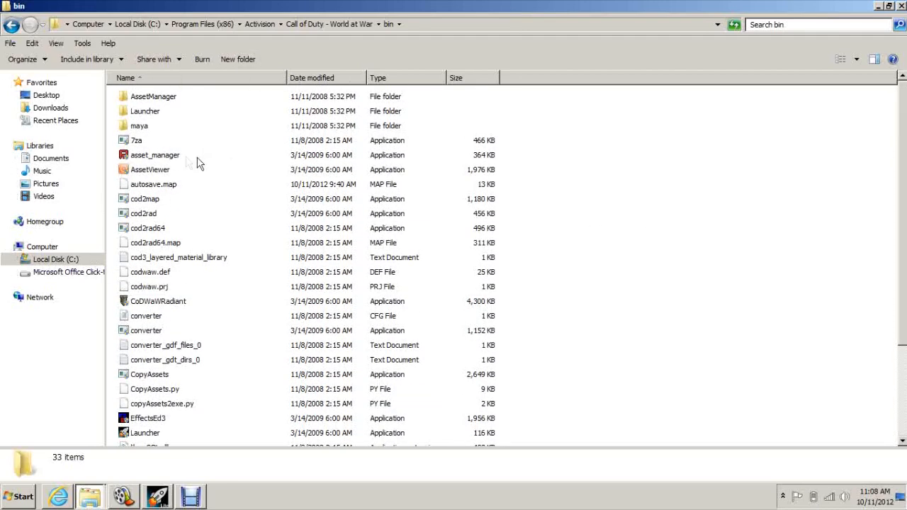
{"action": "left_click", "coordinate": [136, 140]}
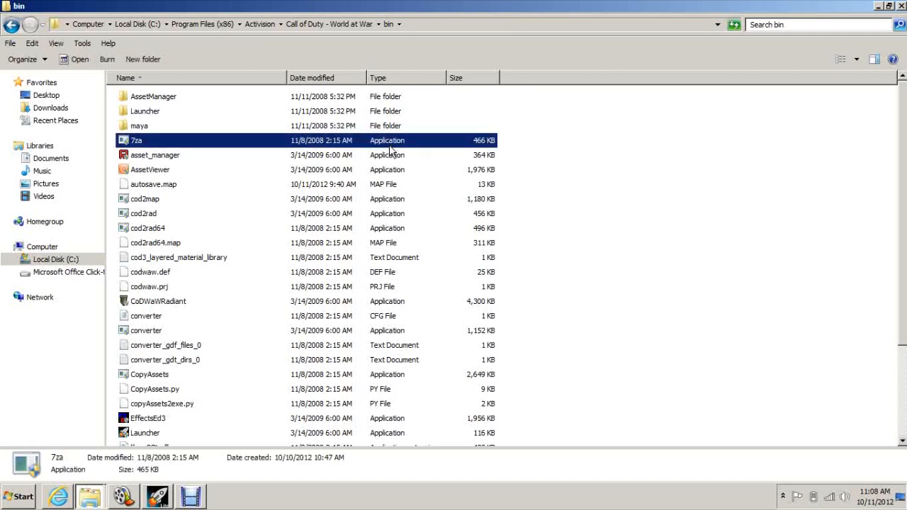
{"action": "mouse_move", "coordinate": [388, 331]}
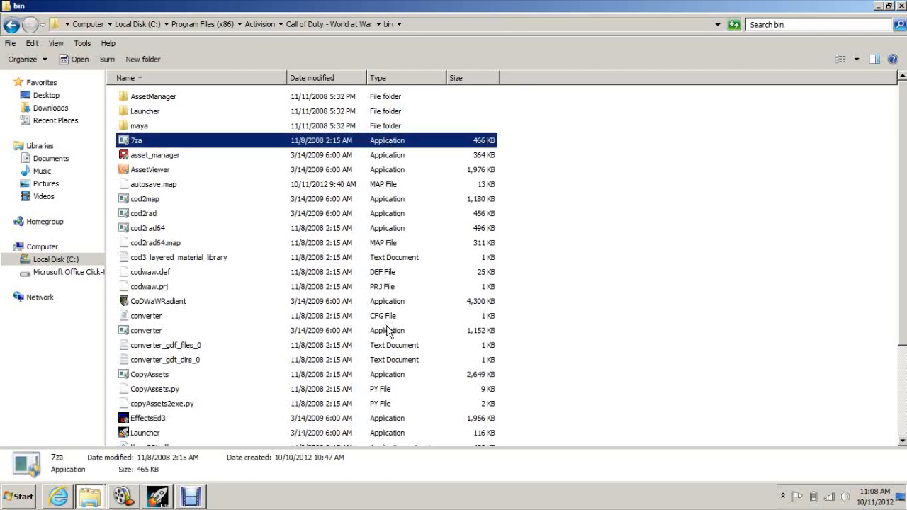
{"action": "scroll", "scroll_direction": "down", "scroll_amount": 3}
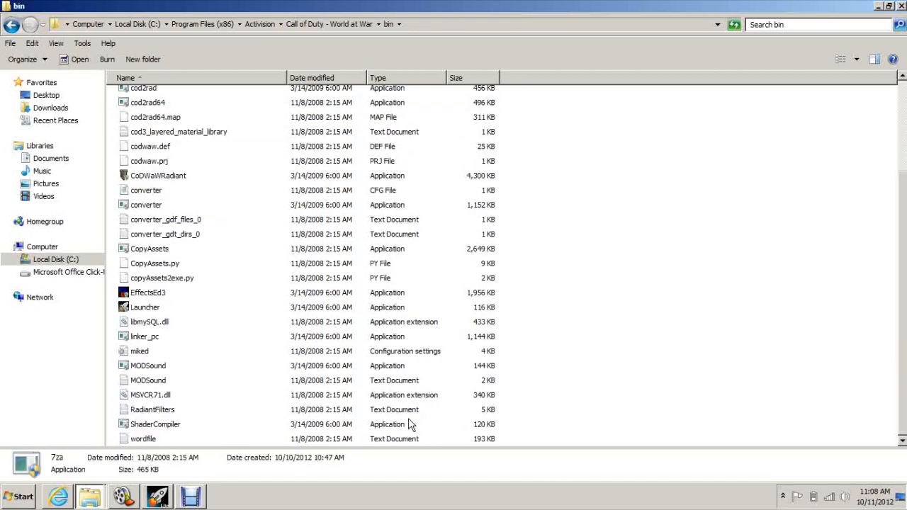
{"action": "mouse_move", "coordinate": [413, 184]}
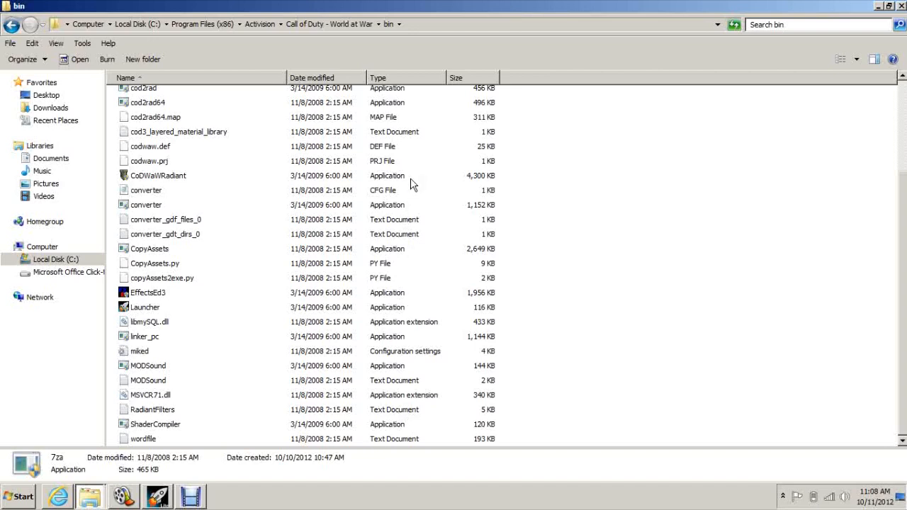
{"action": "left_click", "coordinate": [155, 423]}
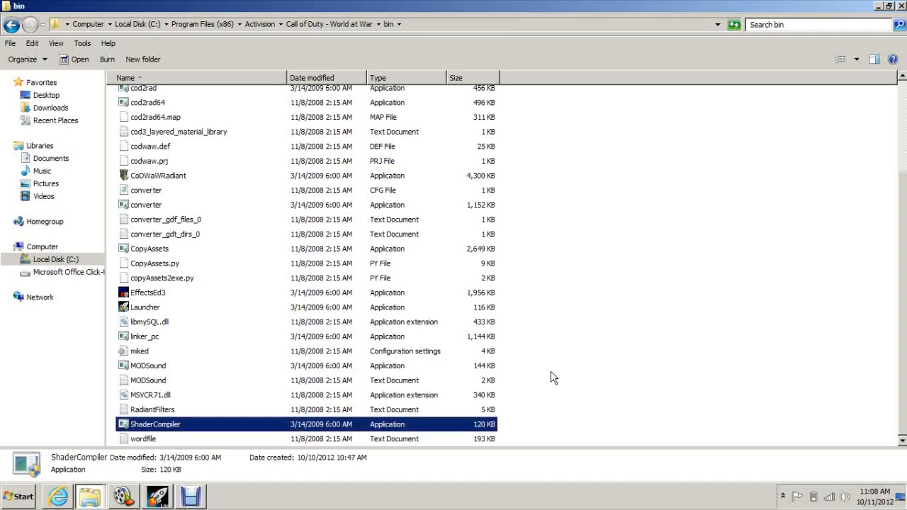
- Keep ShaderCompiler running as administrator with Windows XP compatibility mode off, and save
{"action": "left_click", "coordinate": [155, 424]}
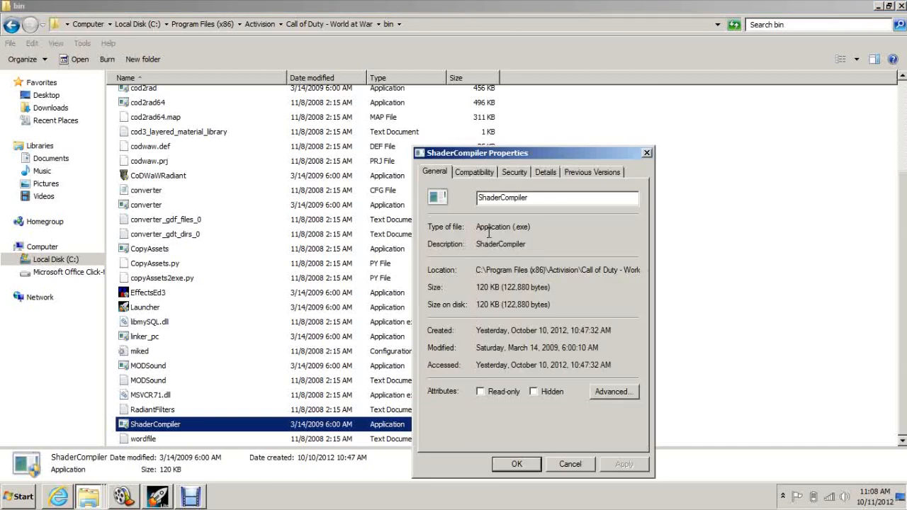
{"action": "left_click", "coordinate": [474, 172]}
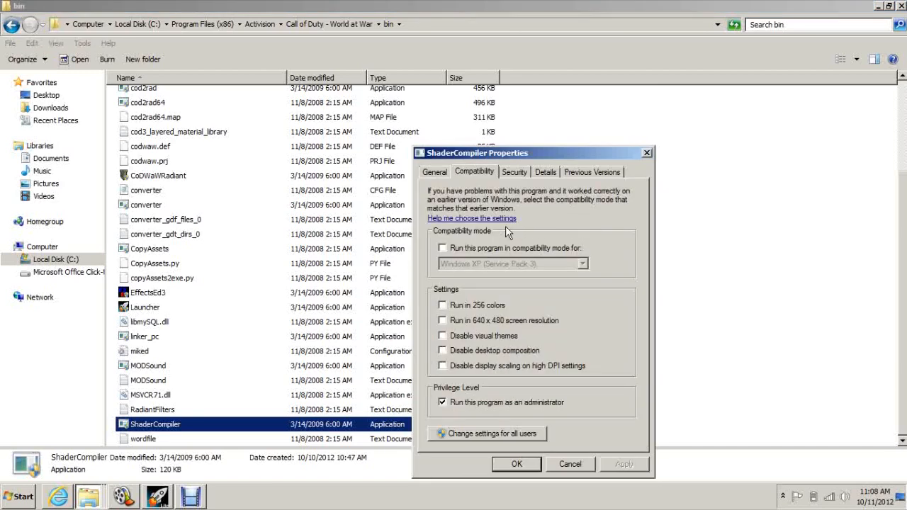
{"action": "mouse_move", "coordinate": [475, 244]}
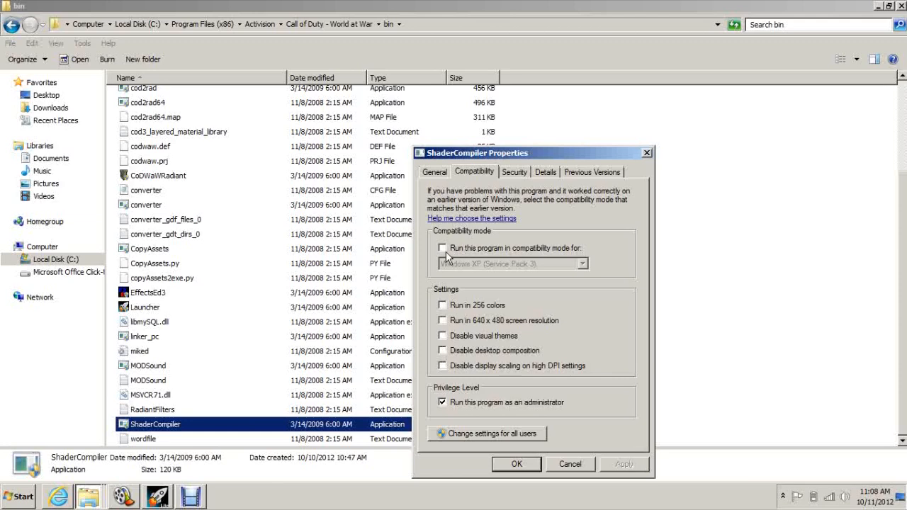
{"action": "left_click", "coordinate": [442, 248]}
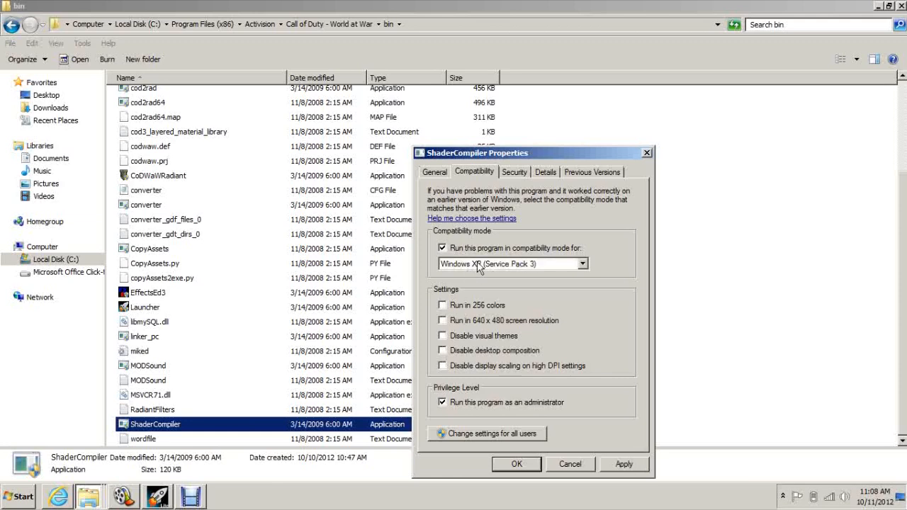
{"action": "left_click", "coordinate": [442, 248]}
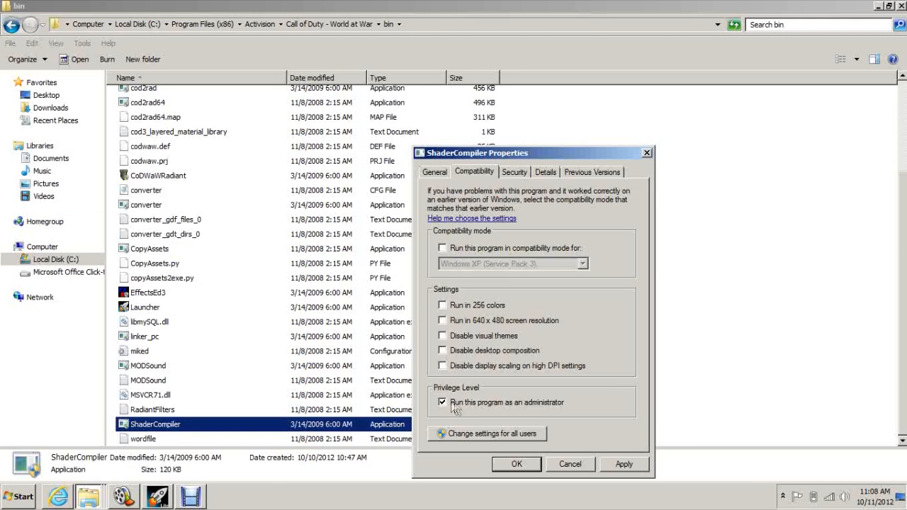
{"action": "mouse_move", "coordinate": [461, 407]}
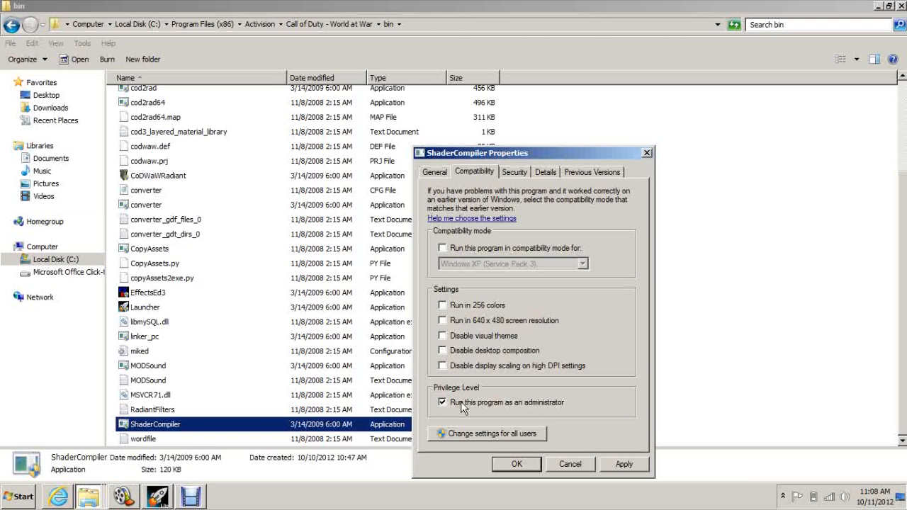
{"action": "left_click", "coordinate": [516, 464]}
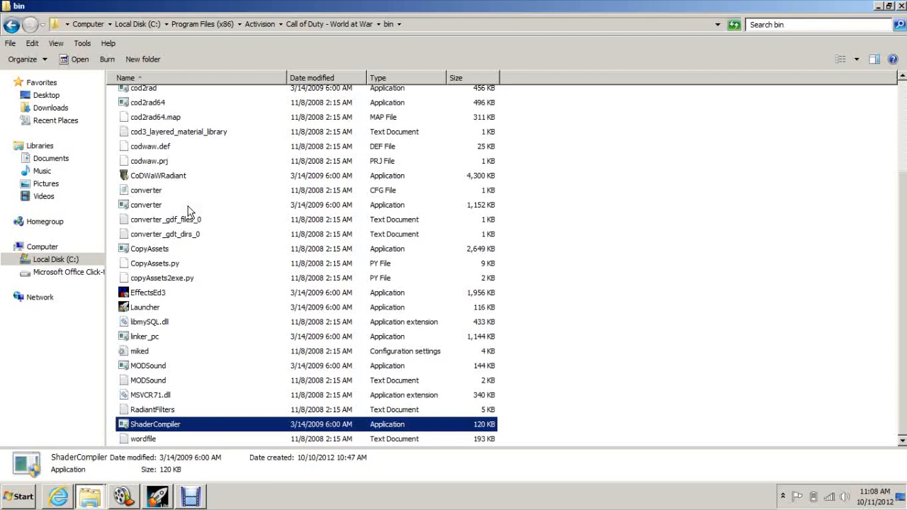
{"action": "left_click", "coordinate": [12, 24]}
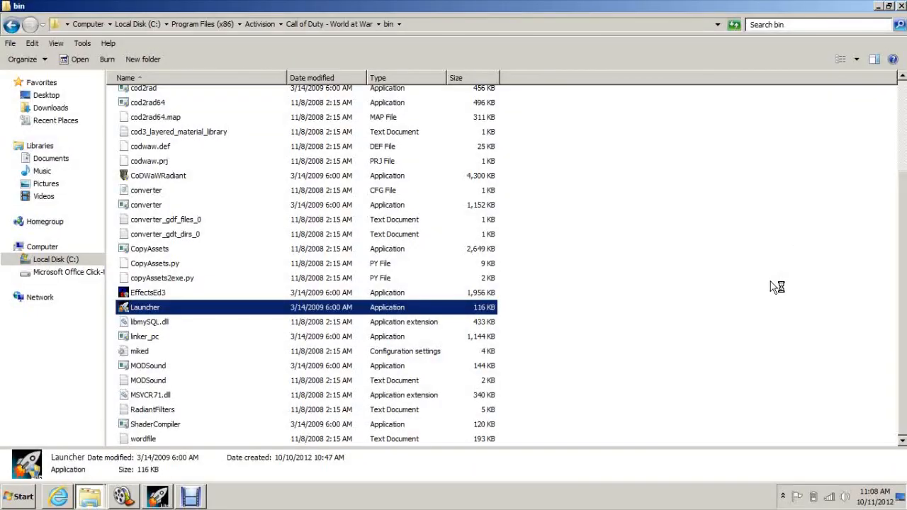
{"action": "double_click", "coordinate": [145, 306]}
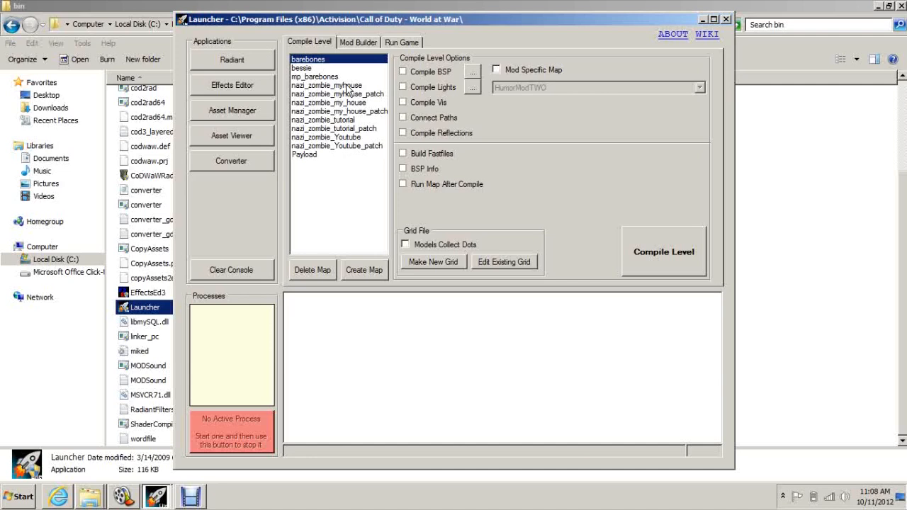
{"action": "left_click", "coordinate": [358, 41]}
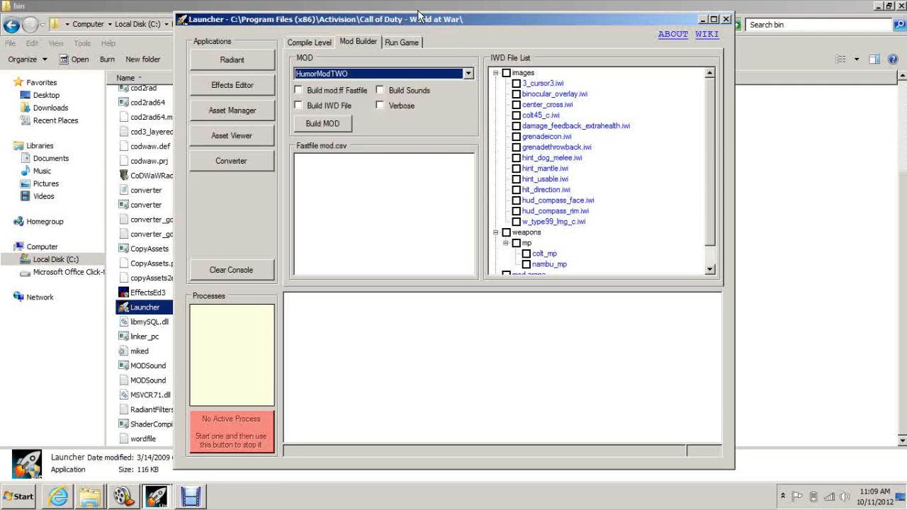
{"action": "left_click", "coordinate": [401, 42]}
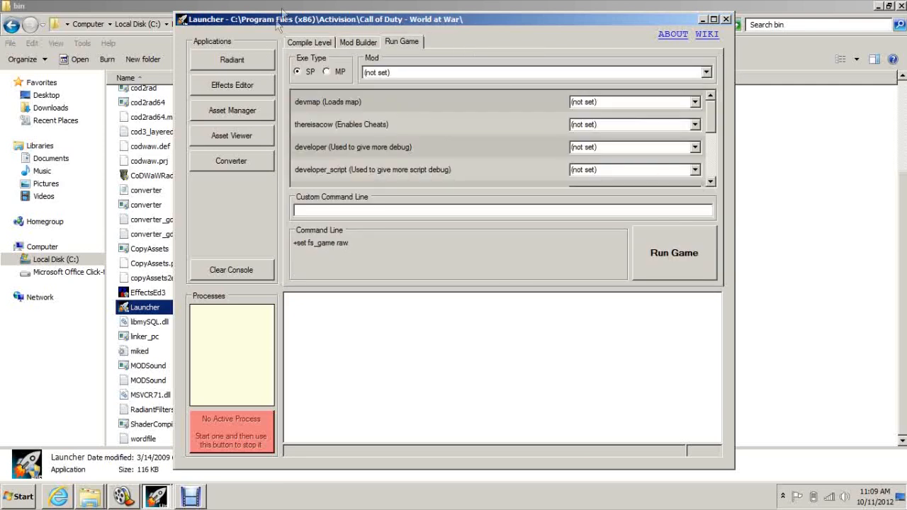
{"action": "left_click", "coordinate": [309, 42]}
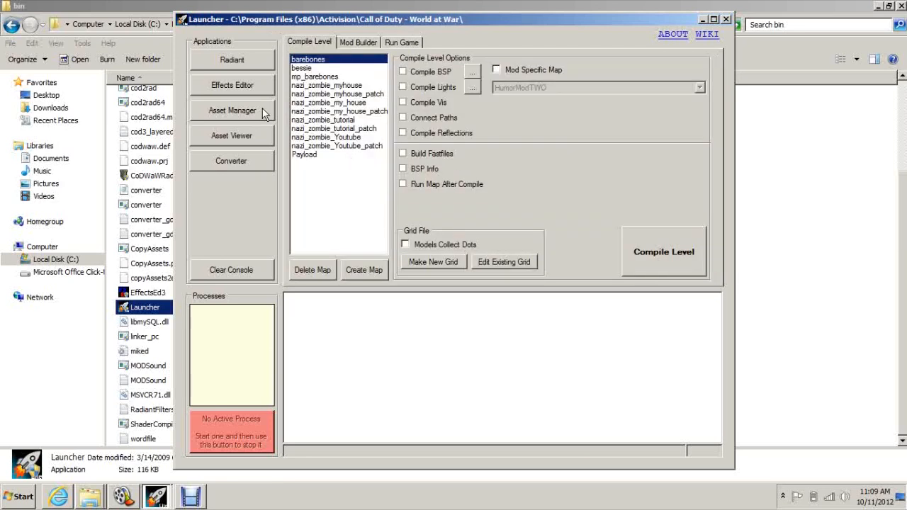
{"action": "mouse_move", "coordinate": [237, 62]}
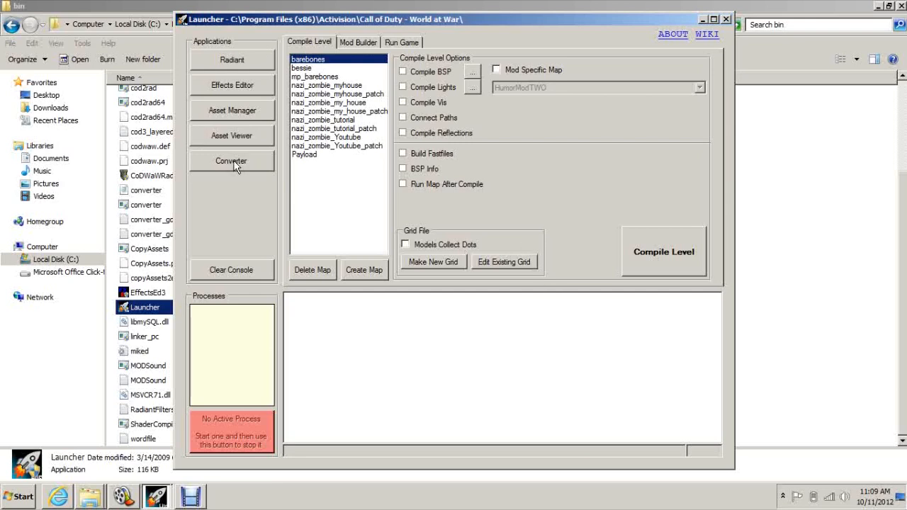
{"action": "mouse_move", "coordinate": [310, 174]}
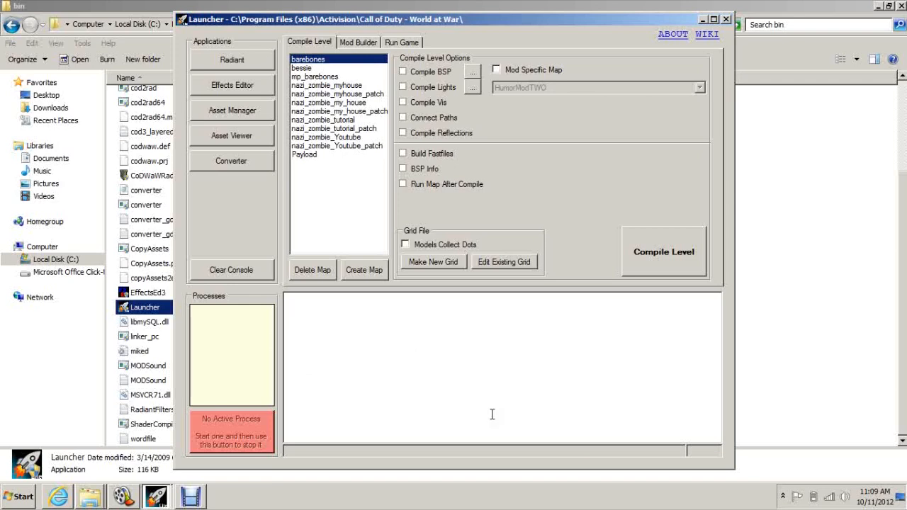
{"action": "mouse_move", "coordinate": [527, 362]}
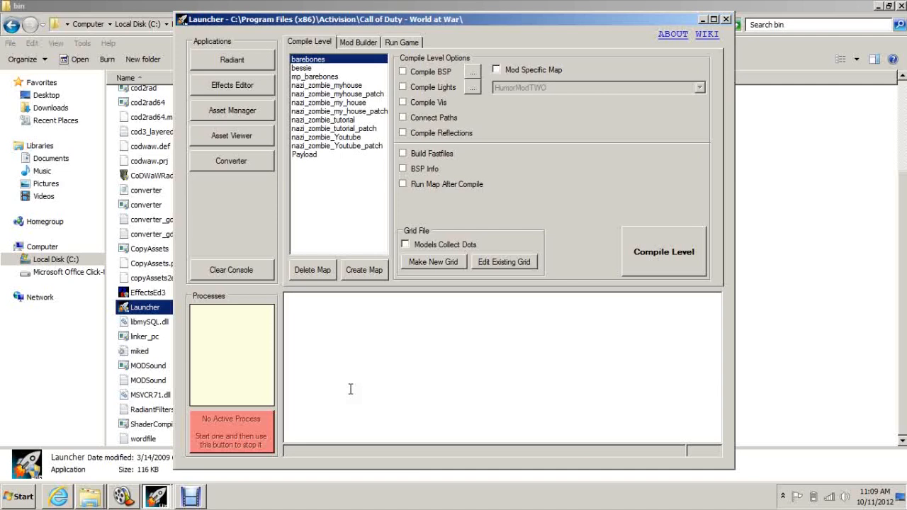
{"action": "mouse_move", "coordinate": [671, 285]}
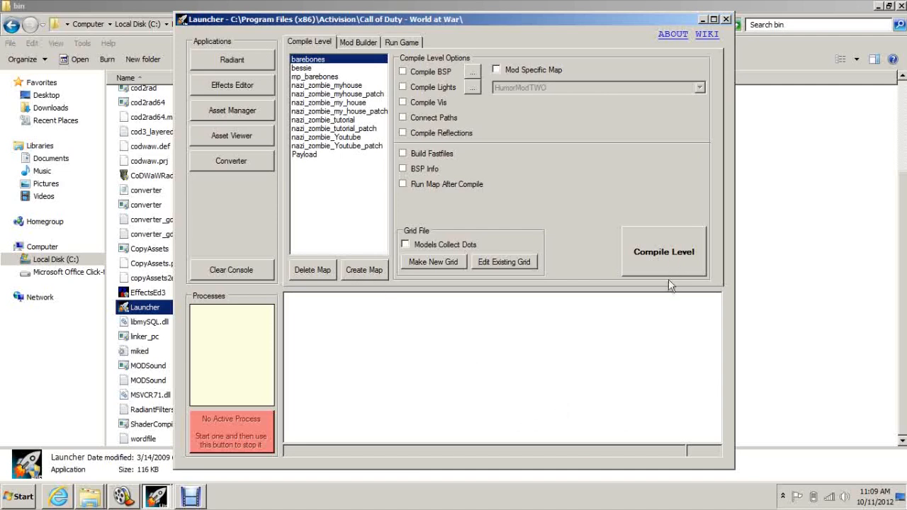
{"action": "mouse_move", "coordinate": [600, 187]}
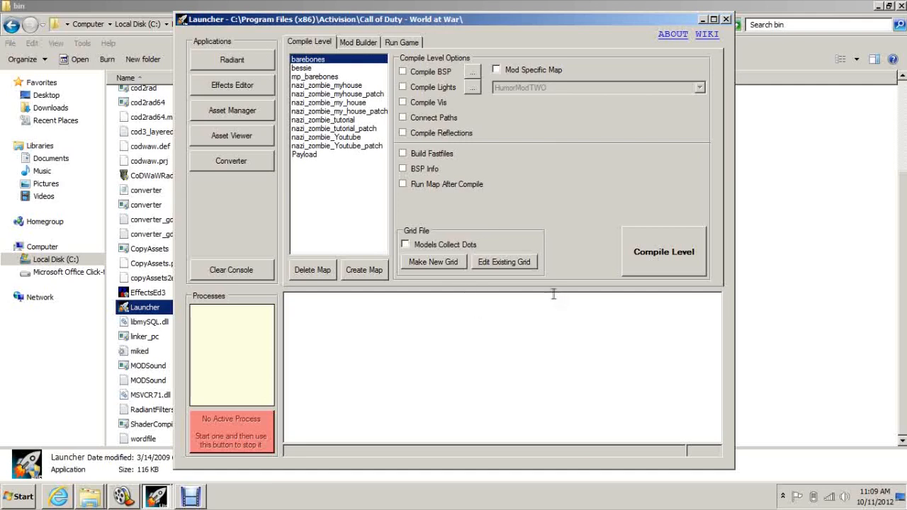
{"action": "mouse_move", "coordinate": [348, 313]}
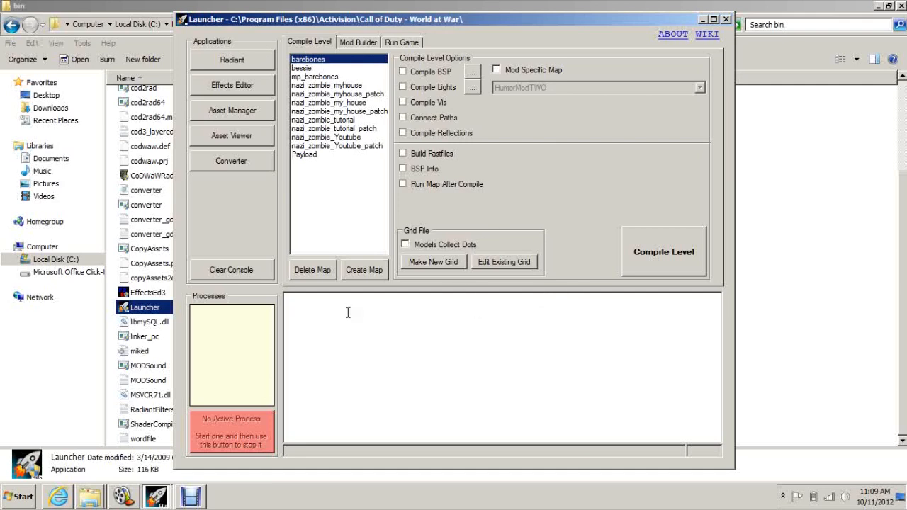
{"action": "mouse_move", "coordinate": [700, 210]}
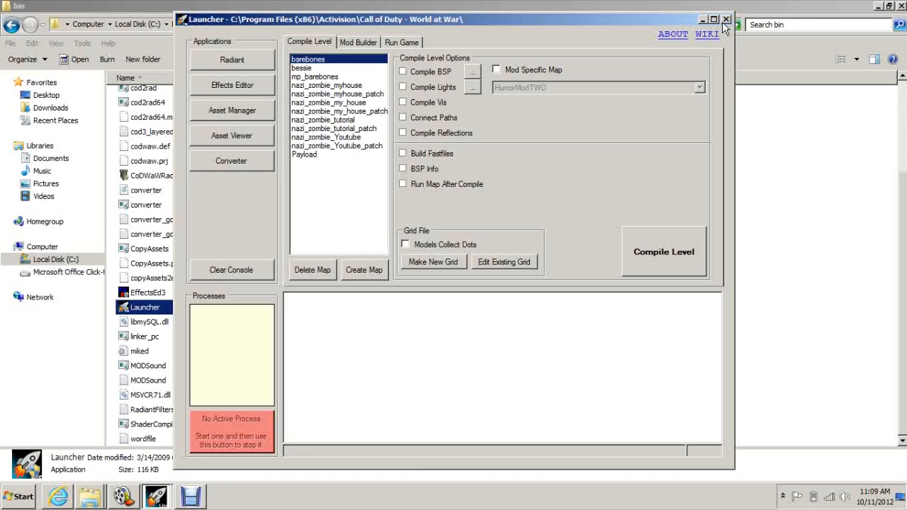
{"action": "left_click", "coordinate": [726, 19]}
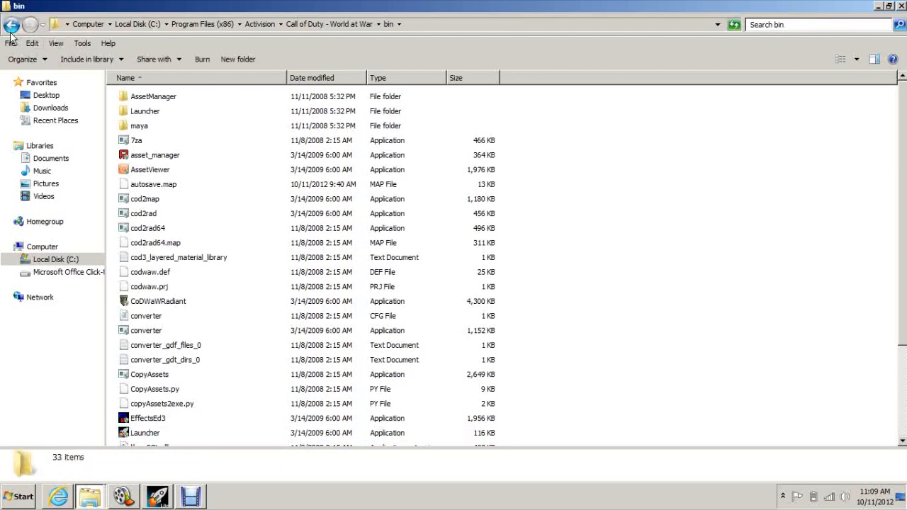
- Go up from bin to the Call of Duty - World at War folder
{"action": "left_click", "coordinate": [12, 25]}
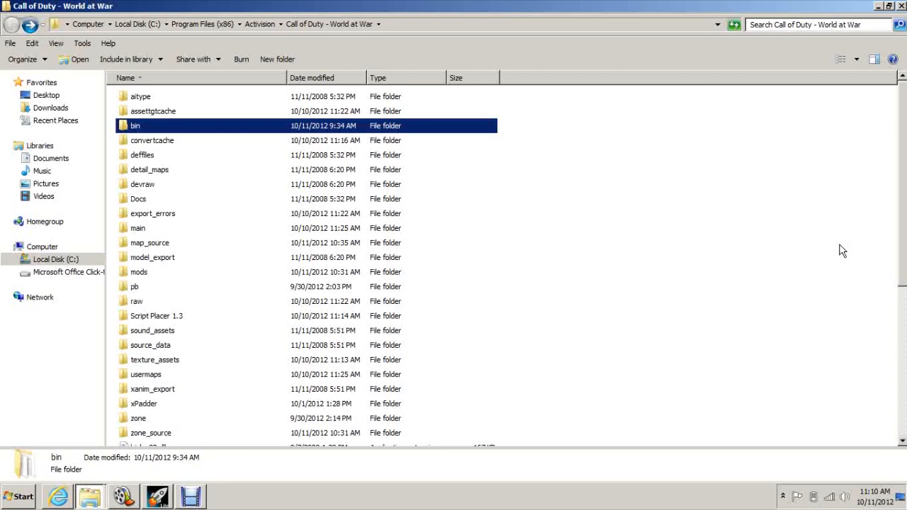
{"action": "mouse_move", "coordinate": [776, 214]}
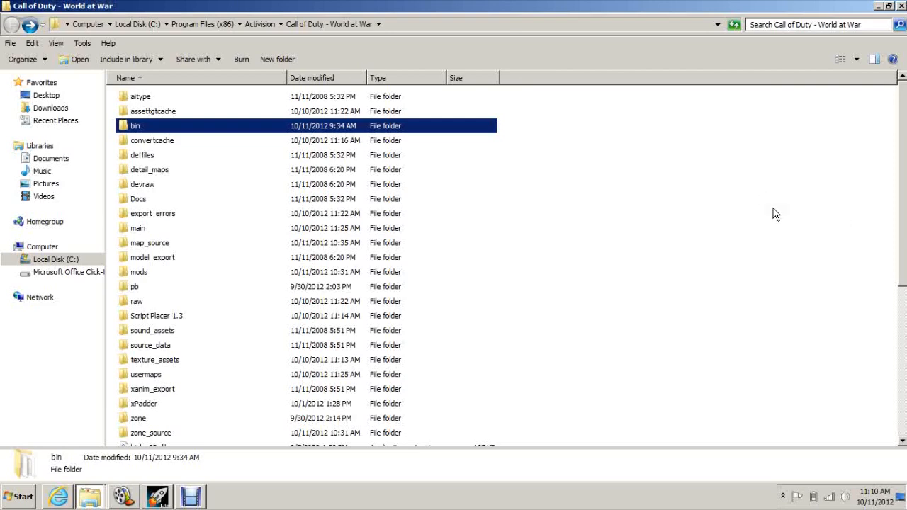
{"action": "mouse_move", "coordinate": [141, 446]}
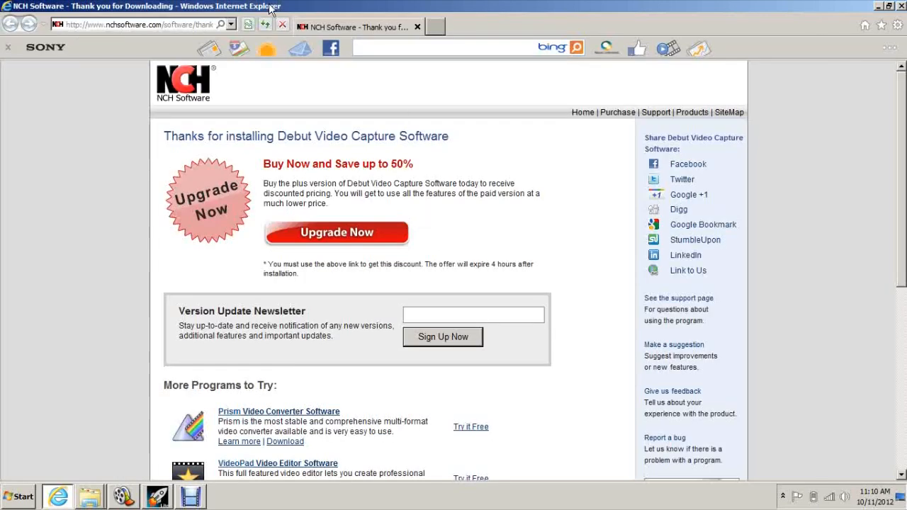
- Load zombiemodding.com and scroll through its recent forum topics
{"action": "type", "text": "zombiemodding.com/"}
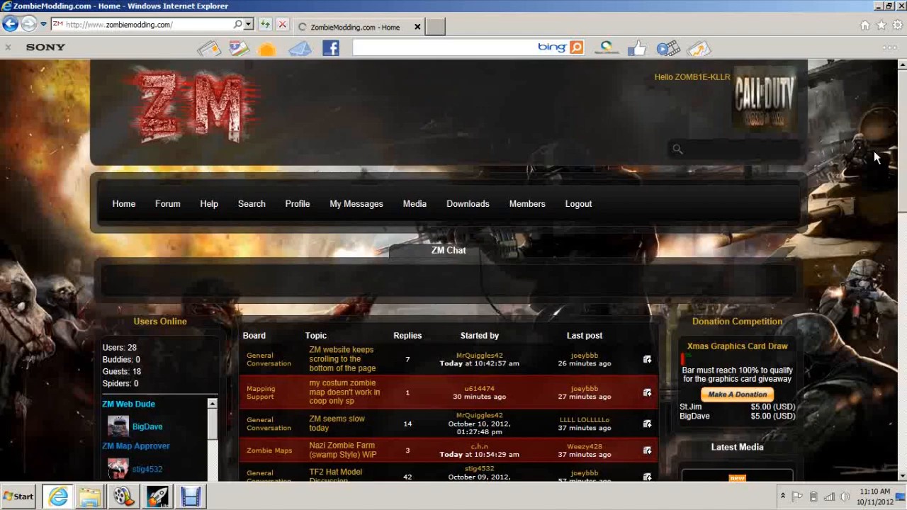
{"action": "scroll", "scroll_direction": "down", "scroll_amount": 3}
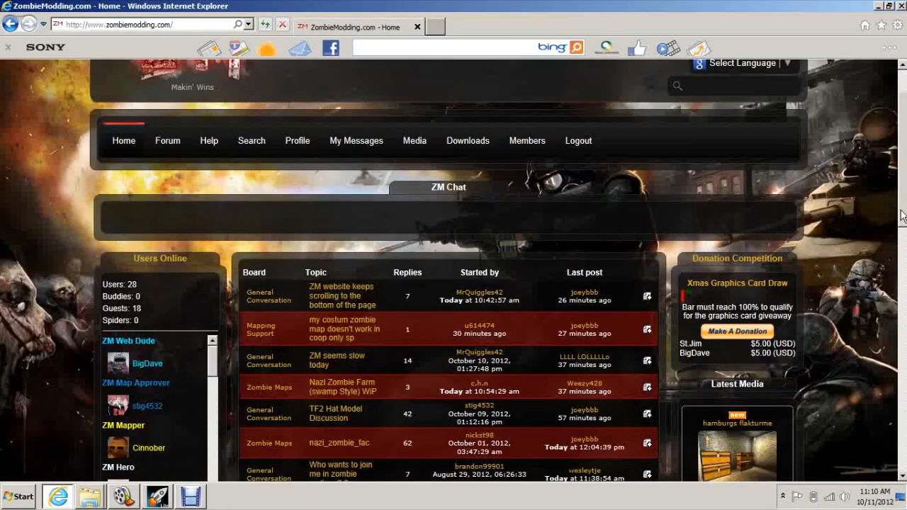
{"action": "scroll", "scroll_direction": "down", "scroll_amount": 3}
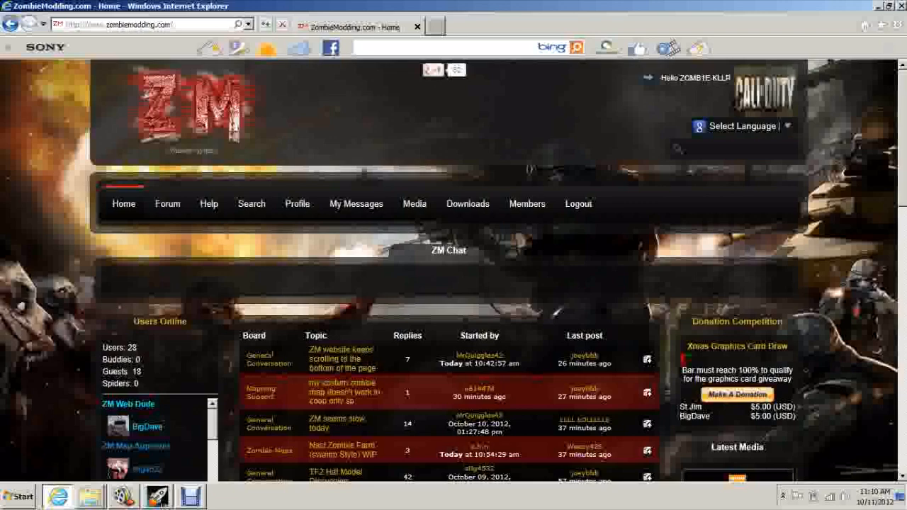
{"action": "mouse_move", "coordinate": [832, 247]}
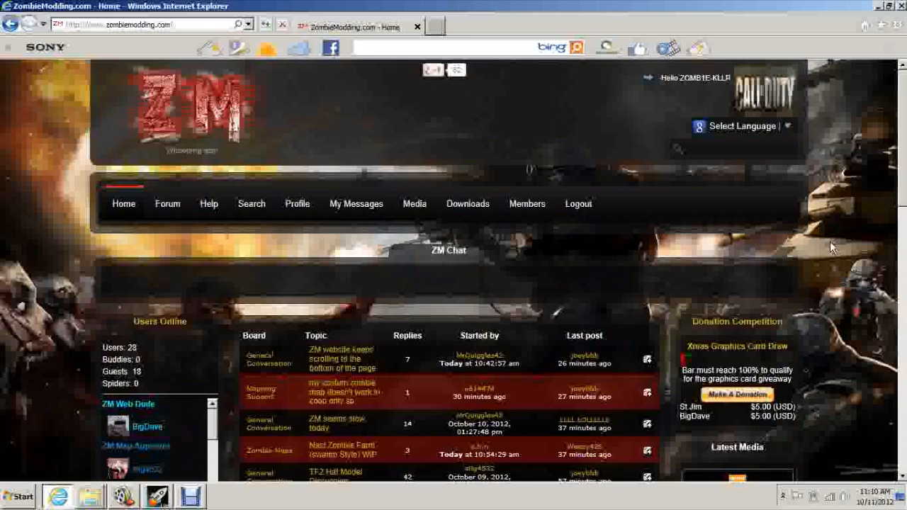
{"action": "scroll", "scroll_direction": "down", "scroll_amount": 3}
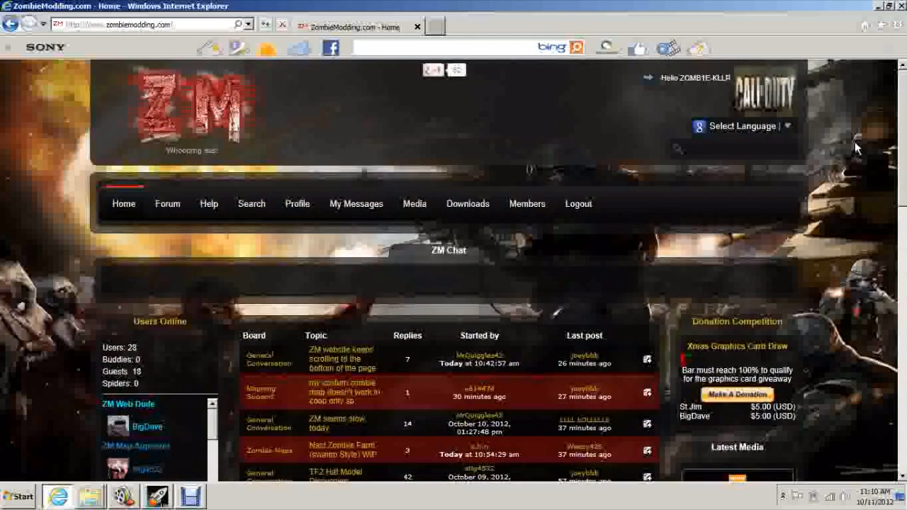
{"action": "mouse_move", "coordinate": [819, 237]}
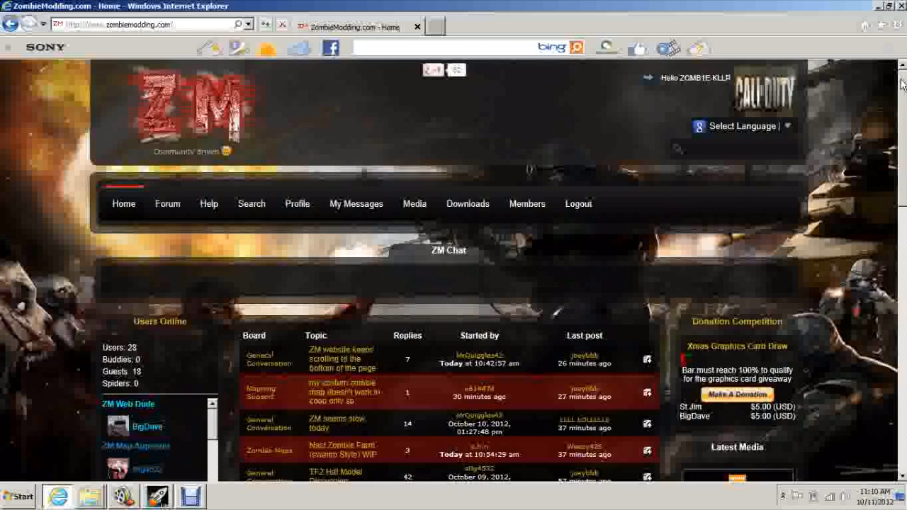
{"action": "mouse_move", "coordinate": [557, 176]}
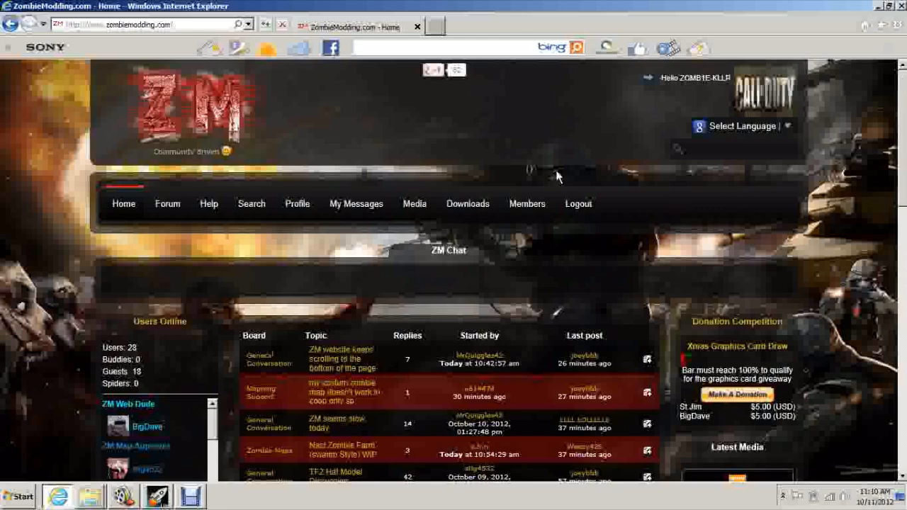